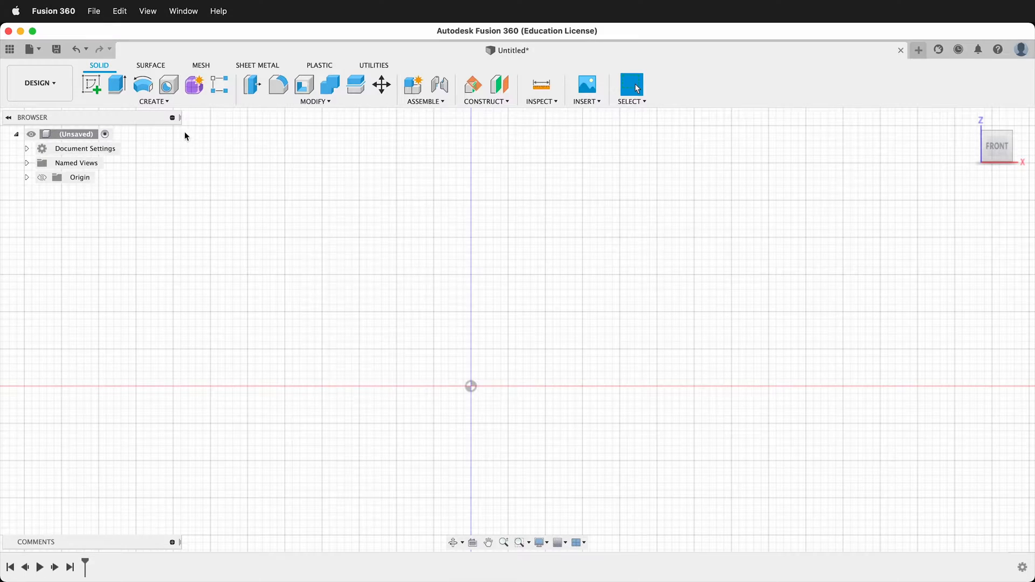
Step: Create a new active component named Bezel via Assemble > New Component
{"action": "left_click", "coordinate": [413, 86]}
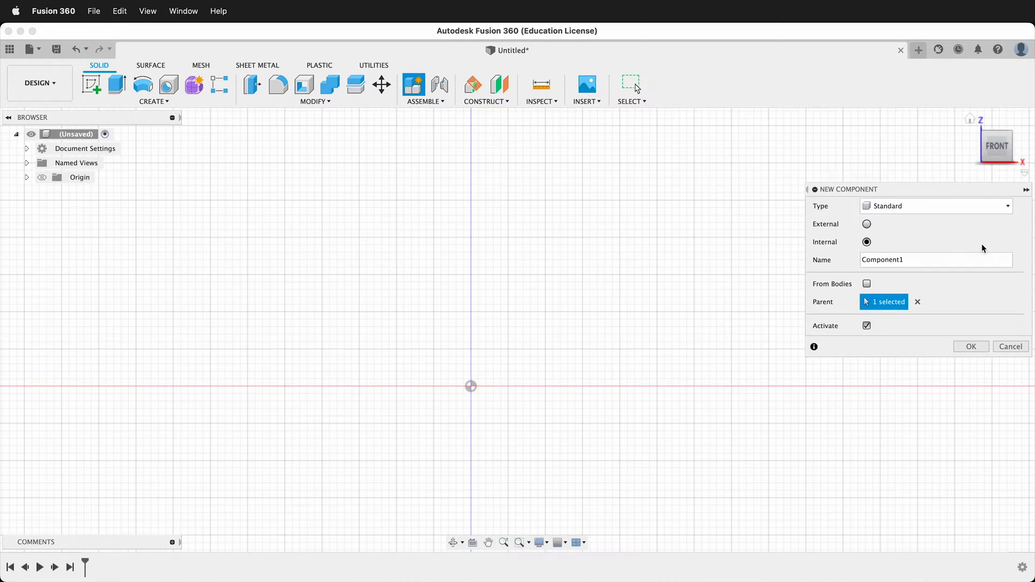
{"action": "type", "text": "Be"}
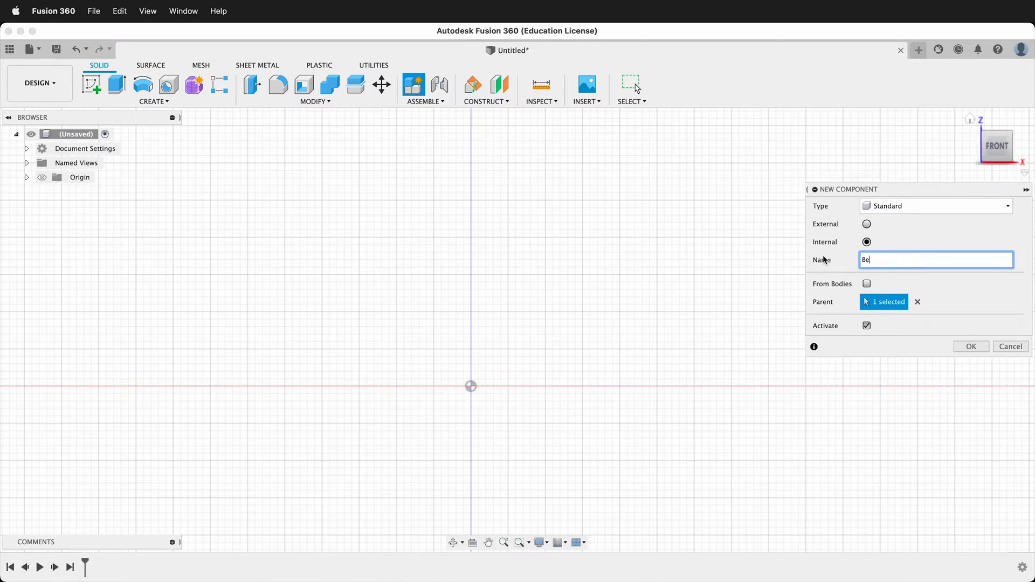
{"action": "left_click", "coordinate": [970, 346]}
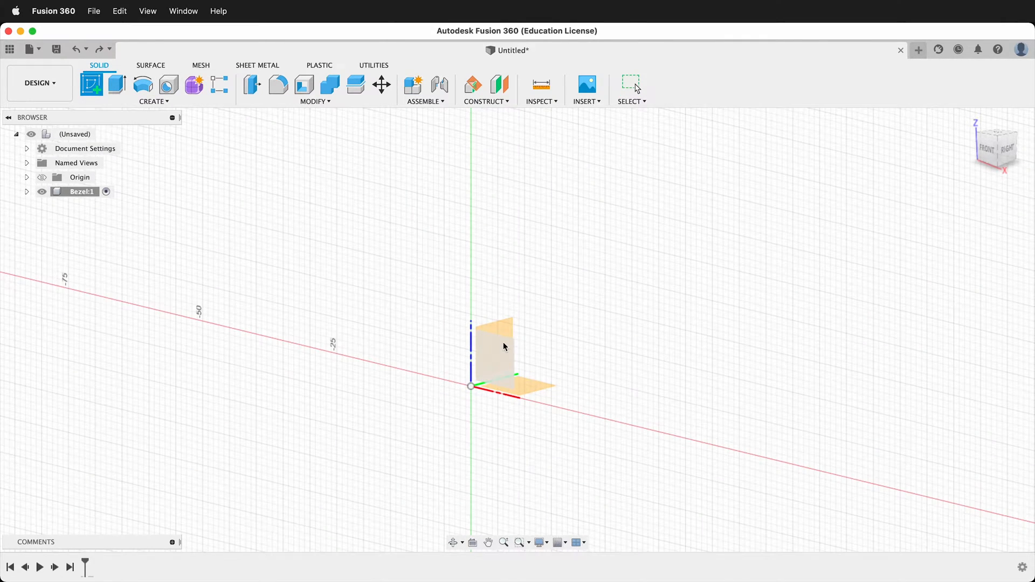
Step: On the Front plane, draw a 32.3 mm × 3 mm rectangle resting on the X axis, centred on the origin
{"action": "left_click", "coordinate": [495, 336]}
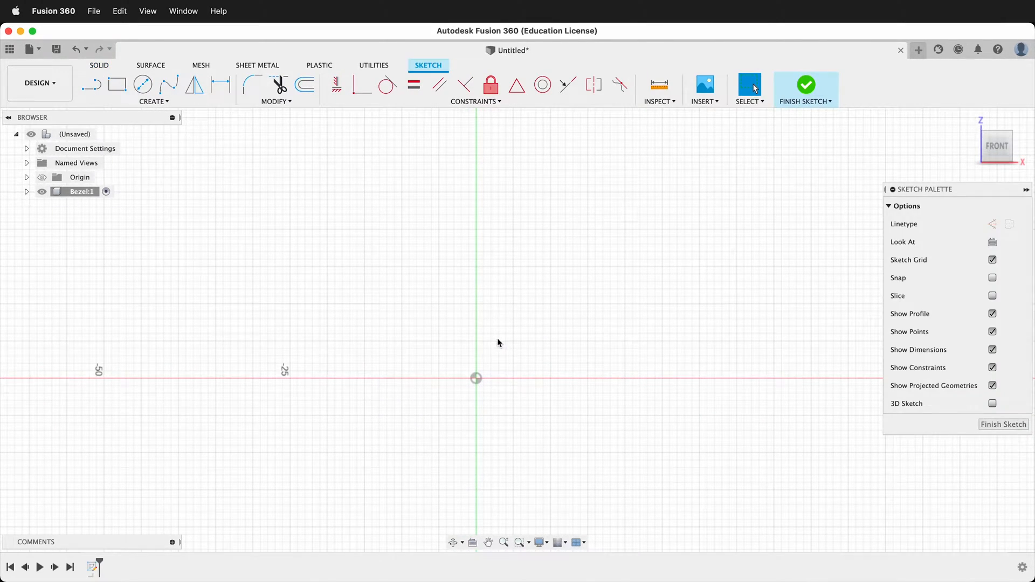
{"action": "left_click", "coordinate": [117, 84]}
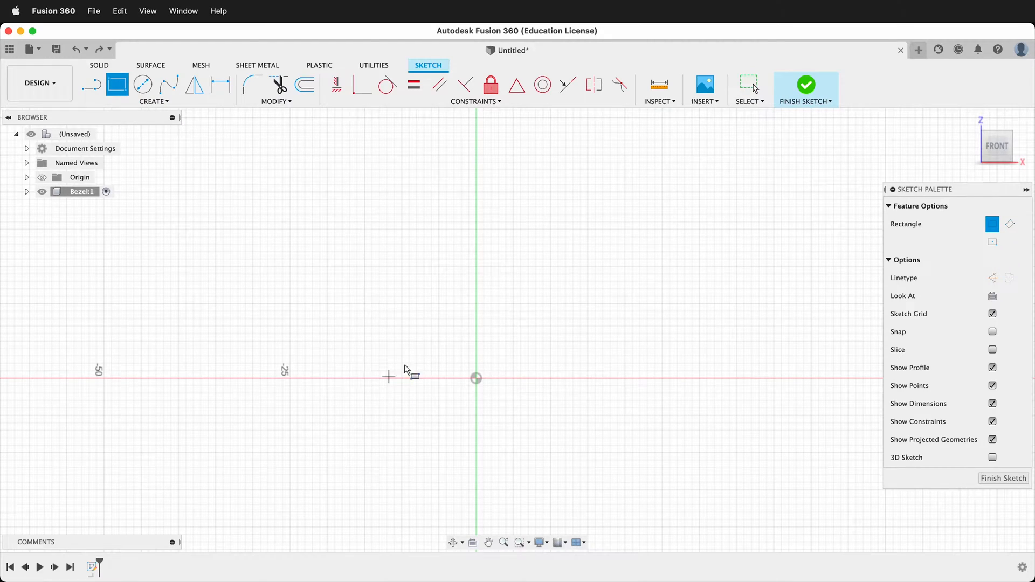
{"action": "left_click", "coordinate": [389, 377]}
{"action": "type", "text": "3"}
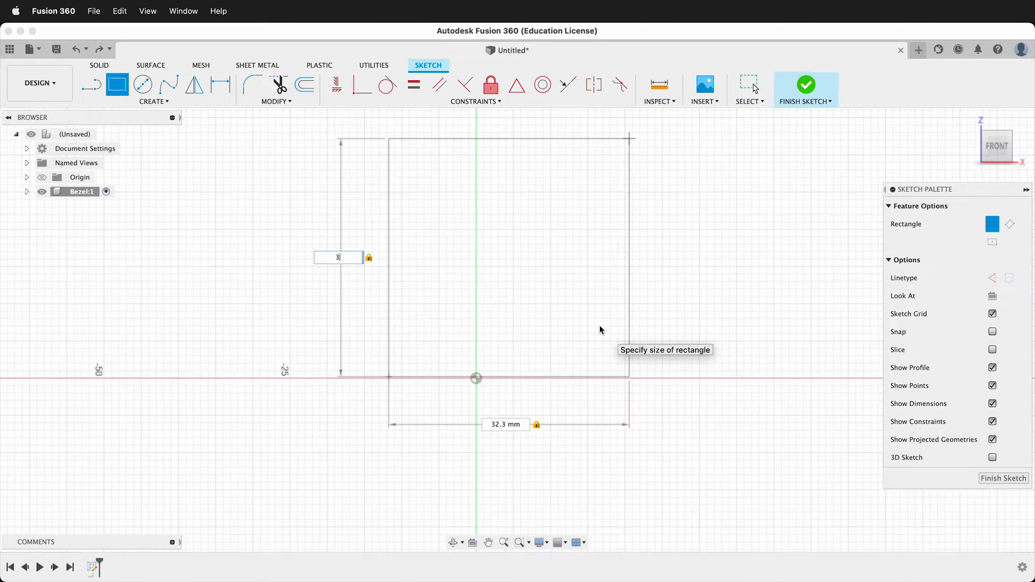
{"action": "key", "text": "Return"}
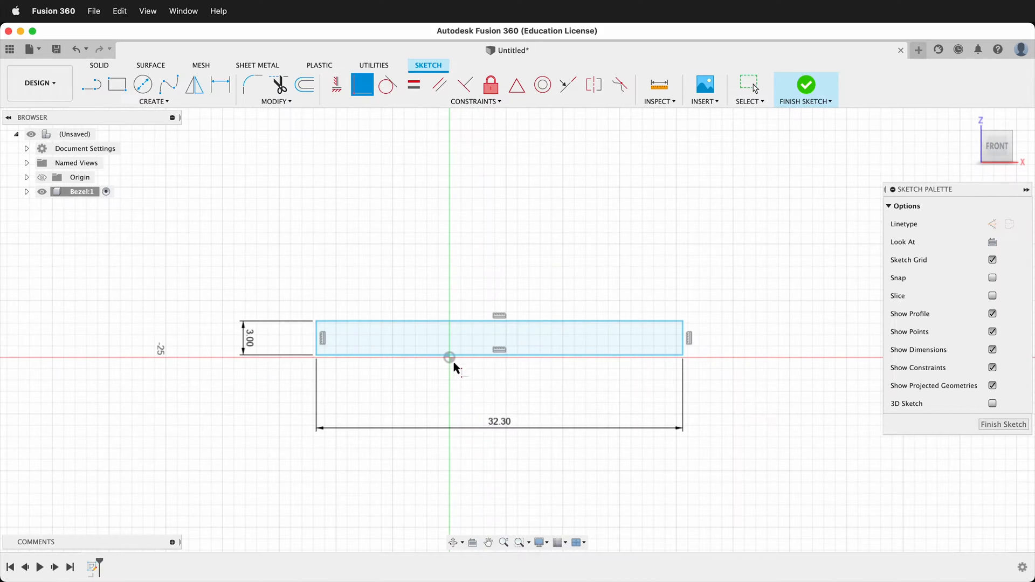
{"action": "mouse_move", "coordinate": [473, 362]}
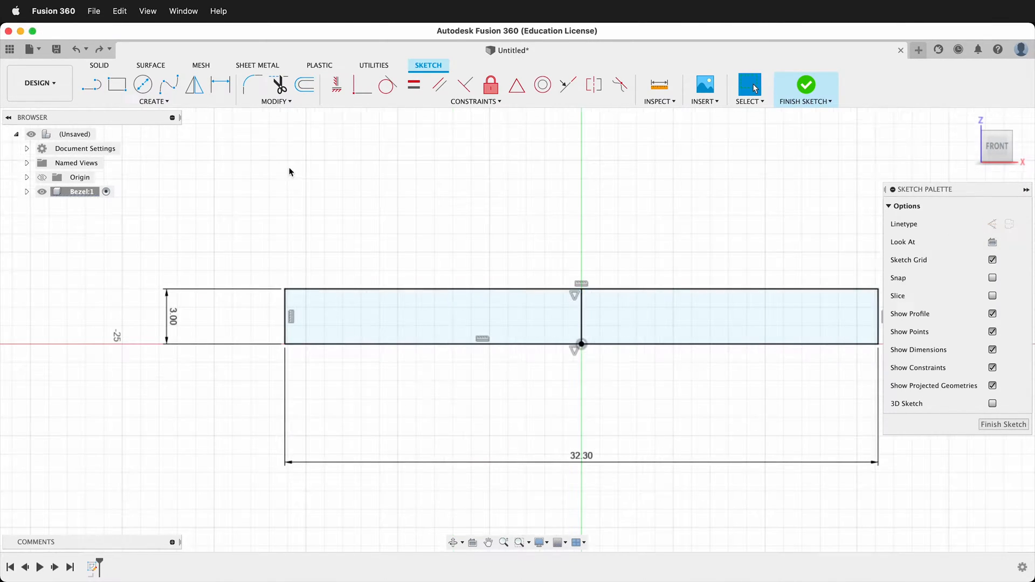
Step: Round the rectangle's top-left corner with a smooth 3 mm curve along the top edge
{"action": "left_click", "coordinate": [153, 101]}
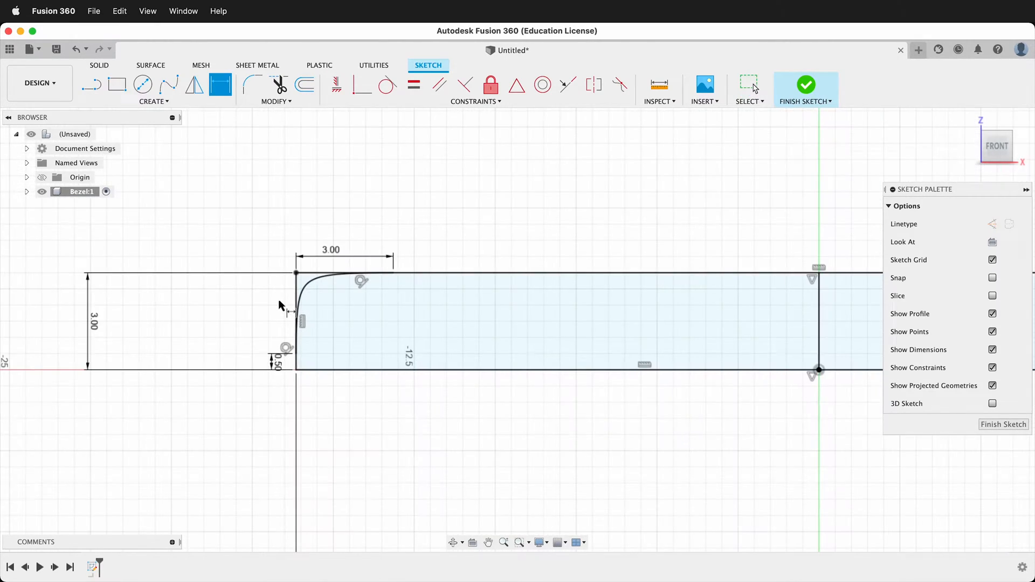
Step: Finish the sketch and revolve the left profile 360° about the centre line into a solid disc
{"action": "left_click", "coordinate": [805, 84]}
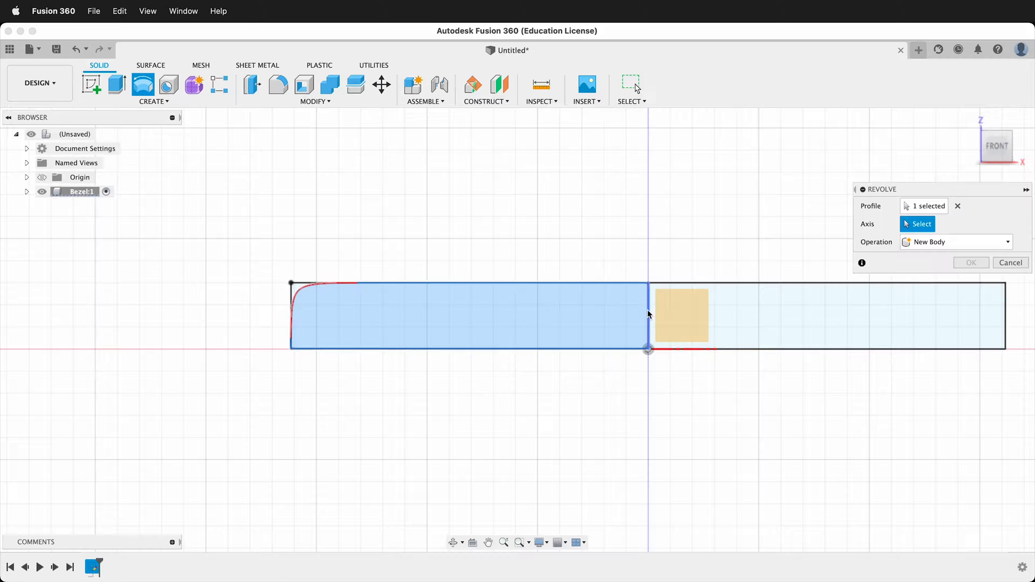
{"action": "left_click", "coordinate": [649, 350]}
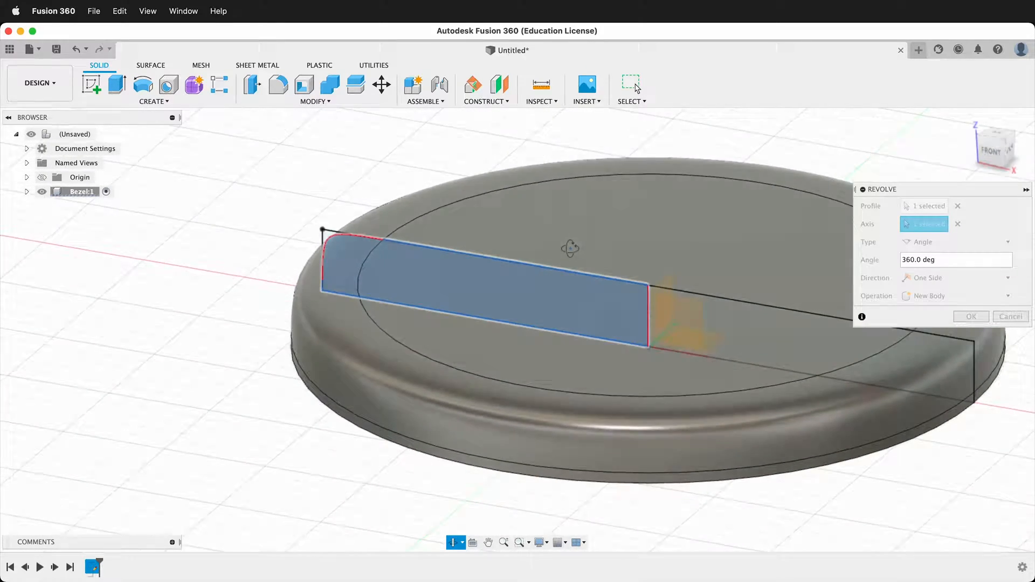
{"action": "left_click", "coordinate": [607, 290]}
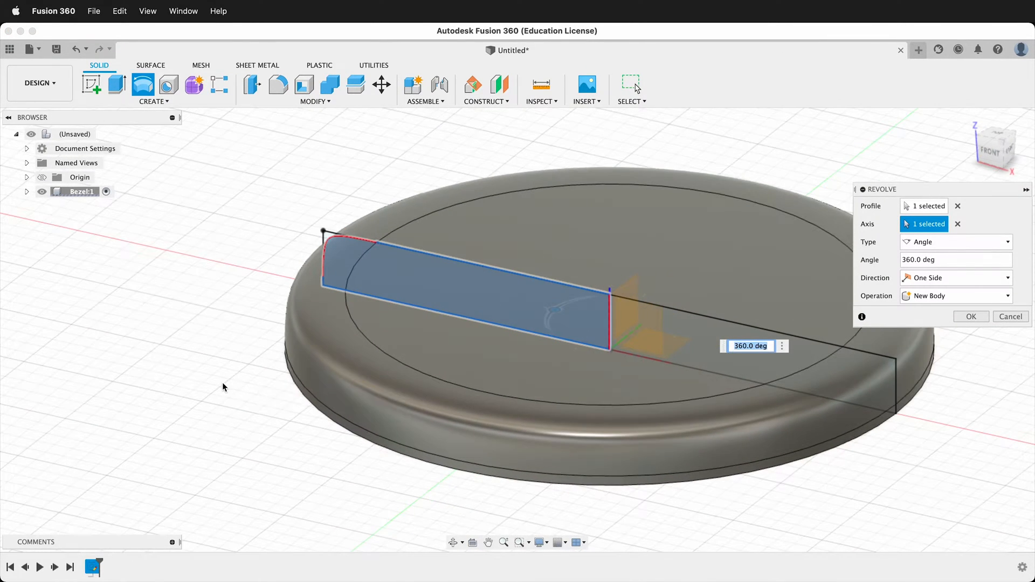
{"action": "left_click", "coordinate": [969, 316]}
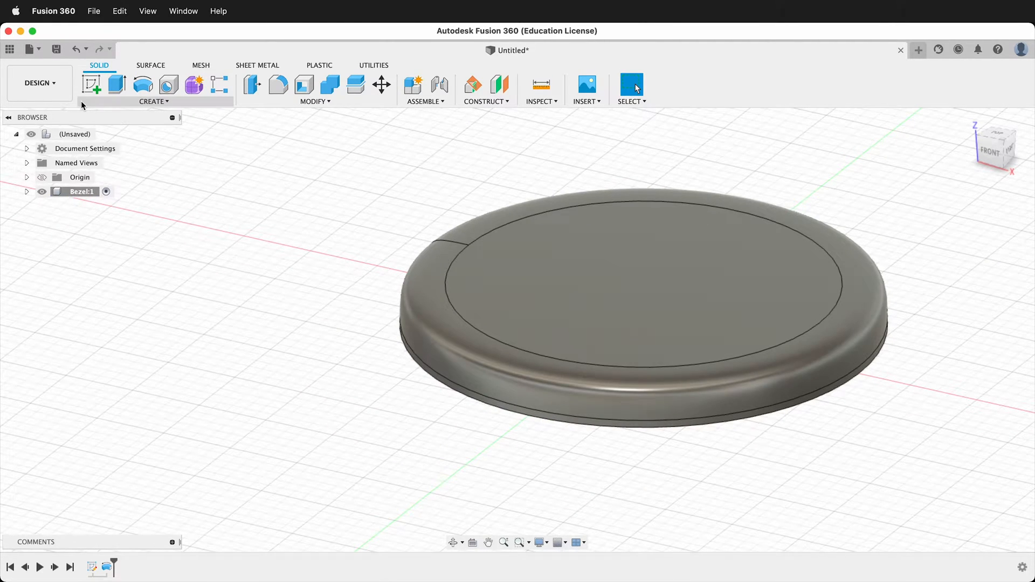
Step: Extrude-cut the disc's inner circular face -3 mm to hollow it into an open ring
{"action": "left_click", "coordinate": [116, 84]}
{"action": "type", "text": "-3"}
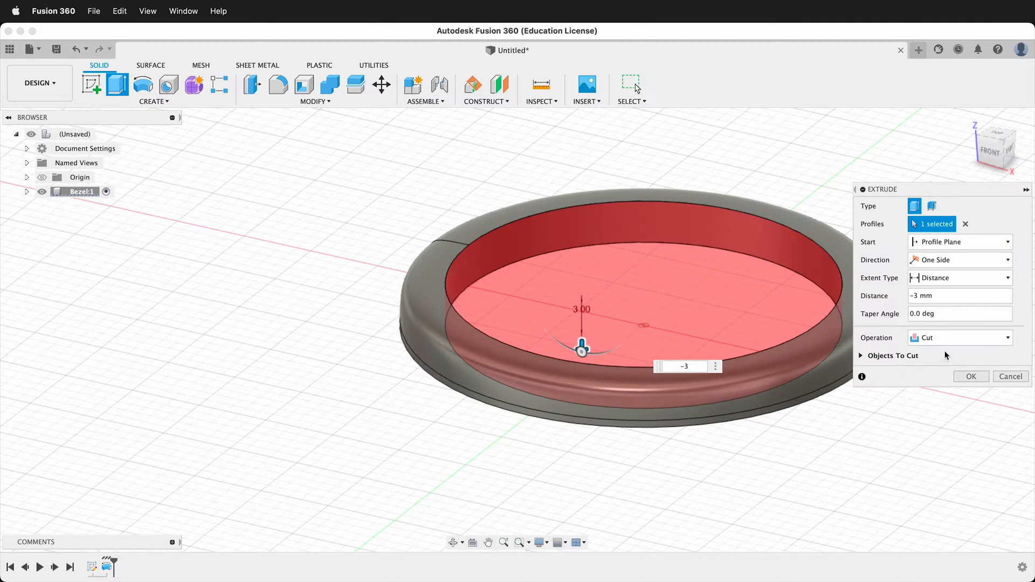
{"action": "left_click", "coordinate": [971, 376]}
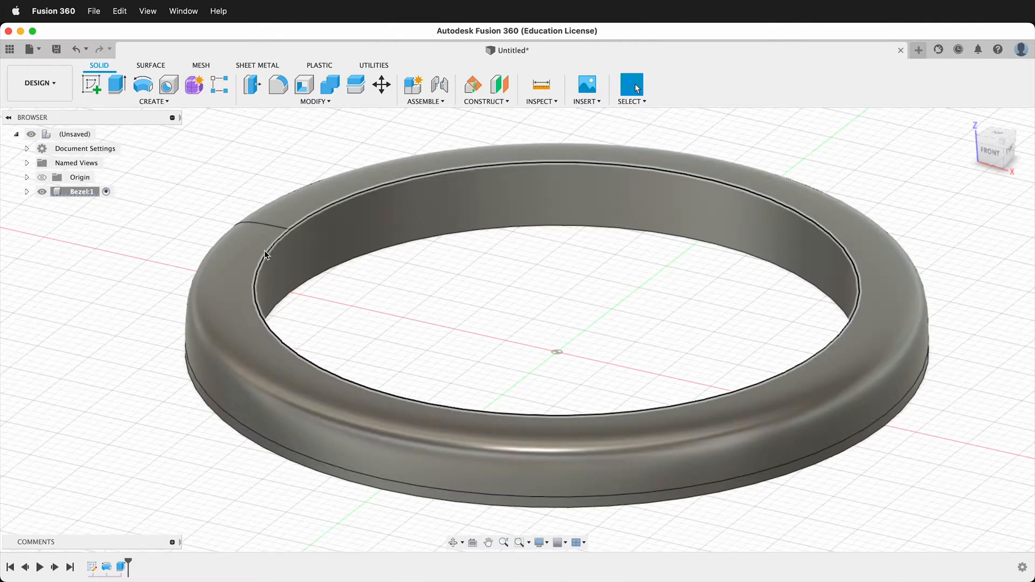
Step: Fillet the ring's inner top edge at 0.3 mm with Curvature (G2) continuity
{"action": "left_click", "coordinate": [277, 87]}
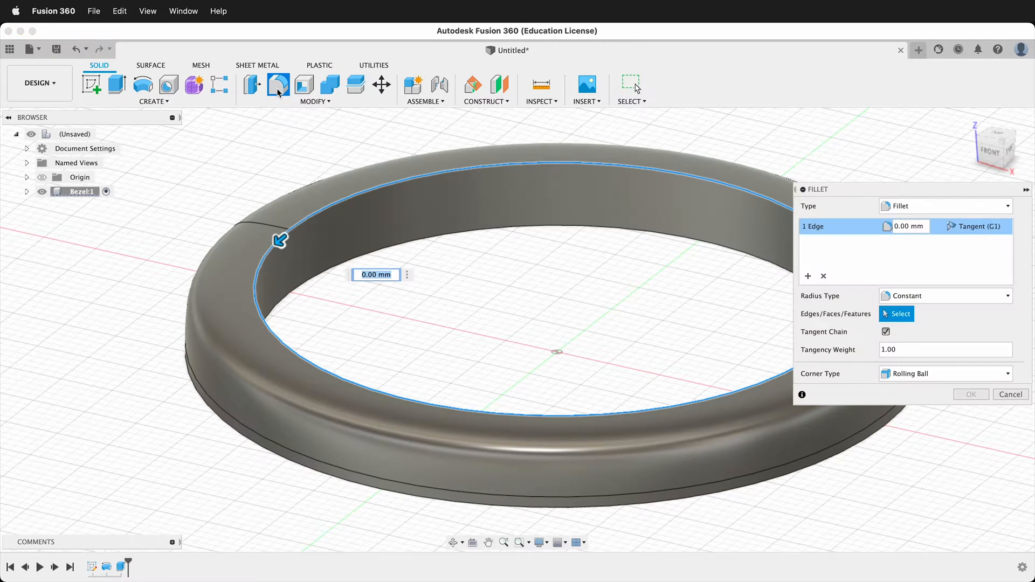
{"action": "left_click", "coordinate": [977, 225]}
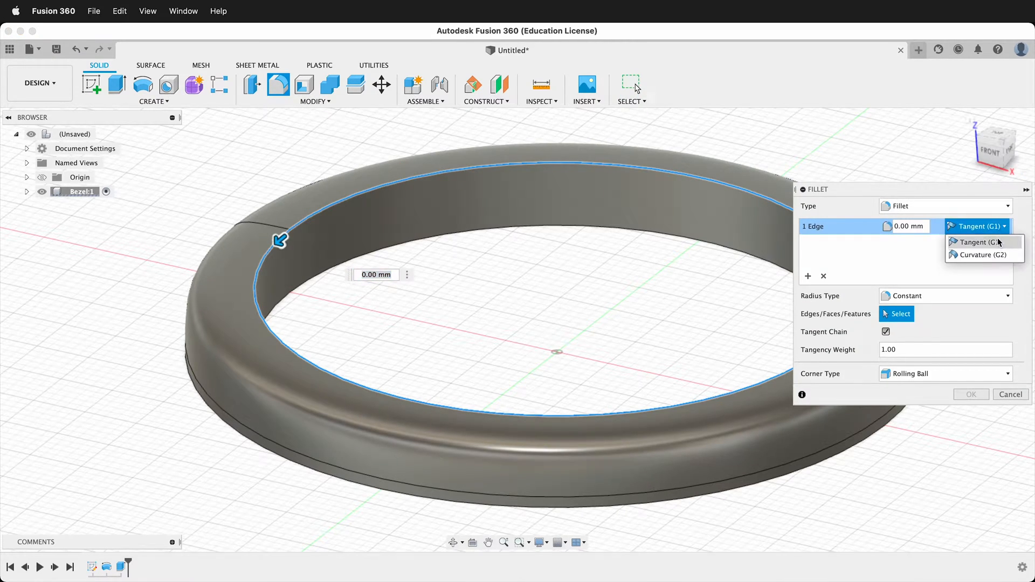
{"action": "left_click", "coordinate": [984, 254]}
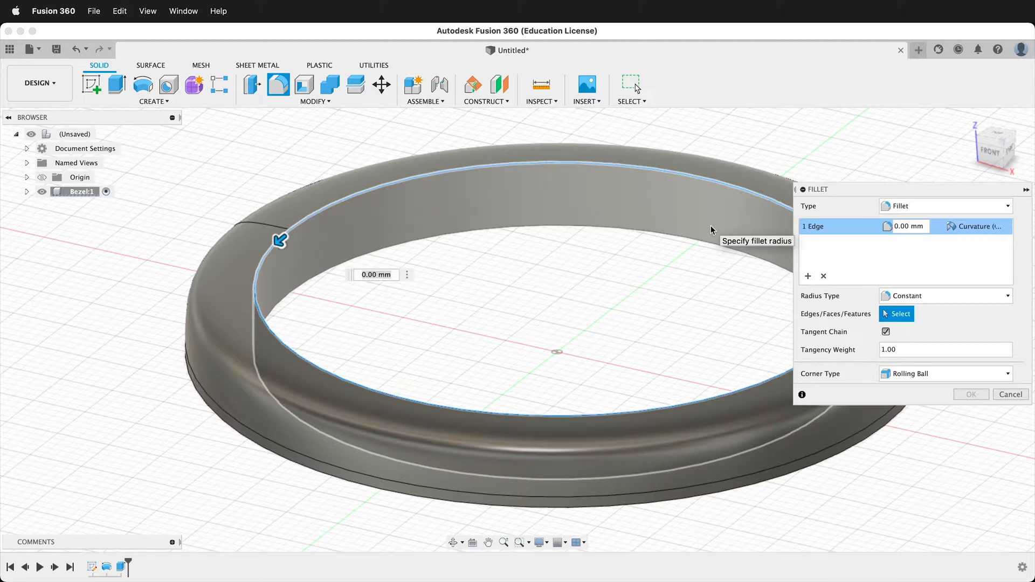
{"action": "mouse_move", "coordinate": [754, 221]}
{"action": "type", "text": ".3"}
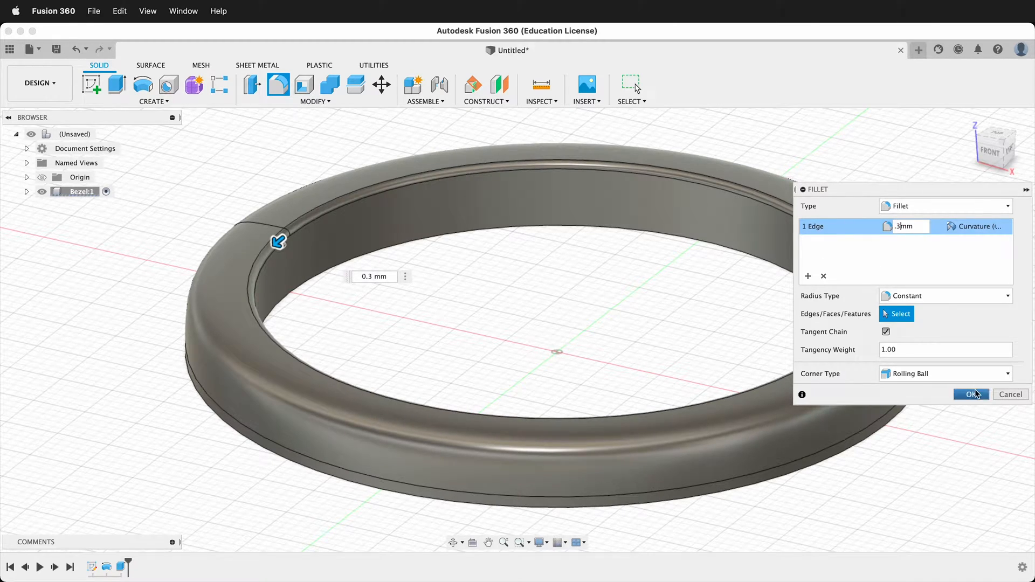
{"action": "left_click", "coordinate": [969, 395]}
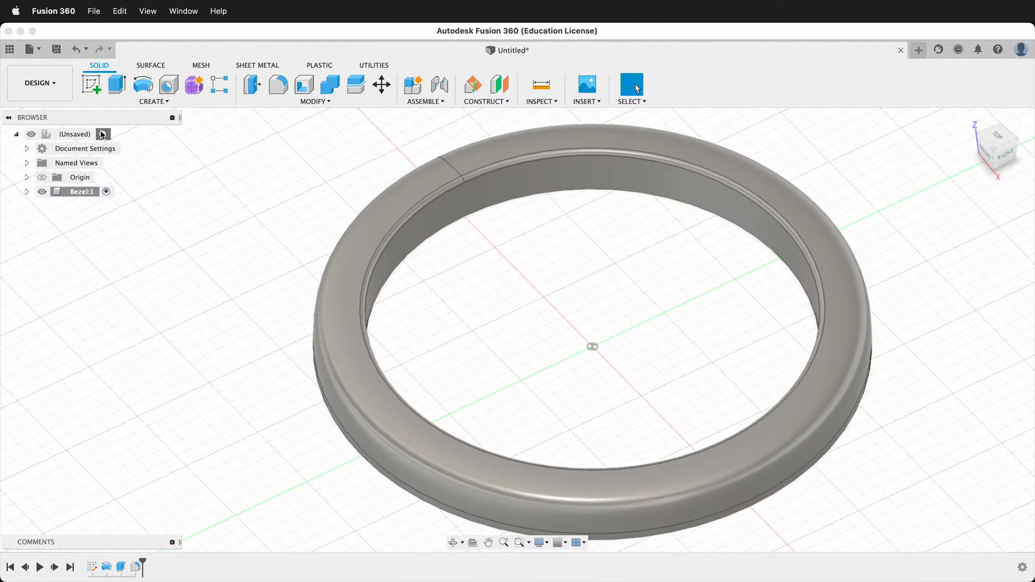
Step: Activate the top design, create the Button component and project the bezel top line into a front sketch
{"action": "left_click", "coordinate": [74, 134]}
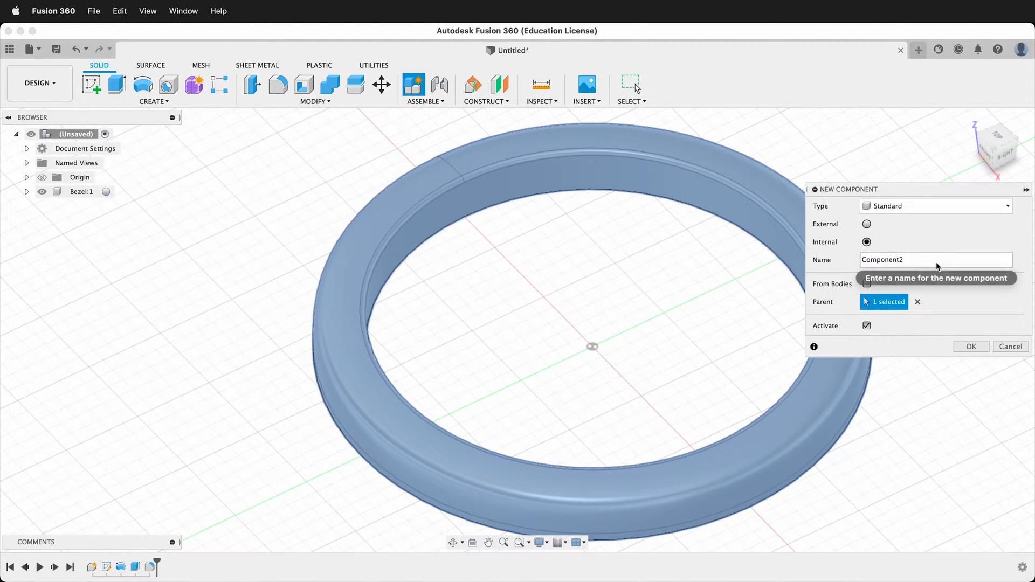
{"action": "left_click", "coordinate": [970, 346]}
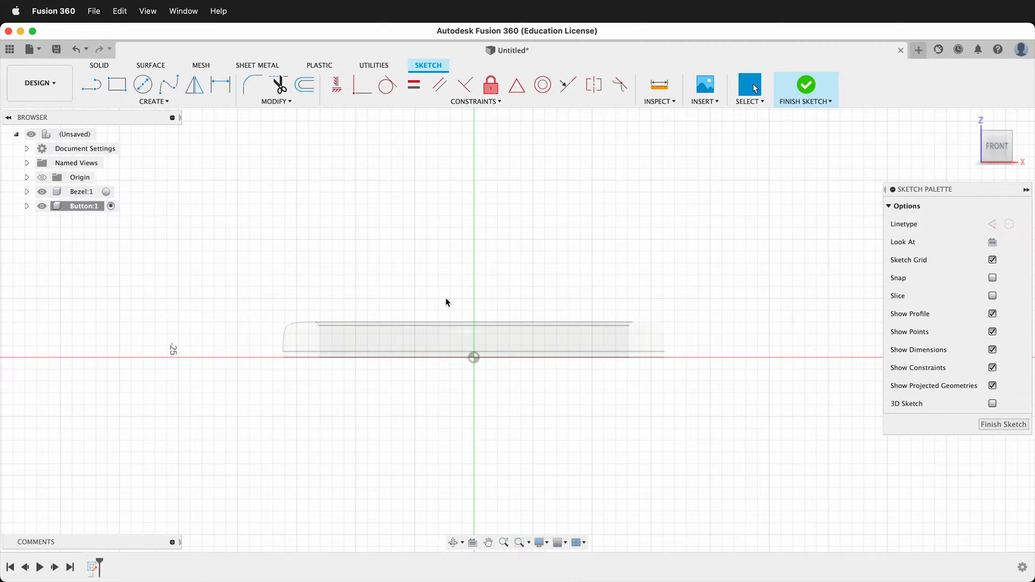
{"action": "mouse_move", "coordinate": [511, 274]}
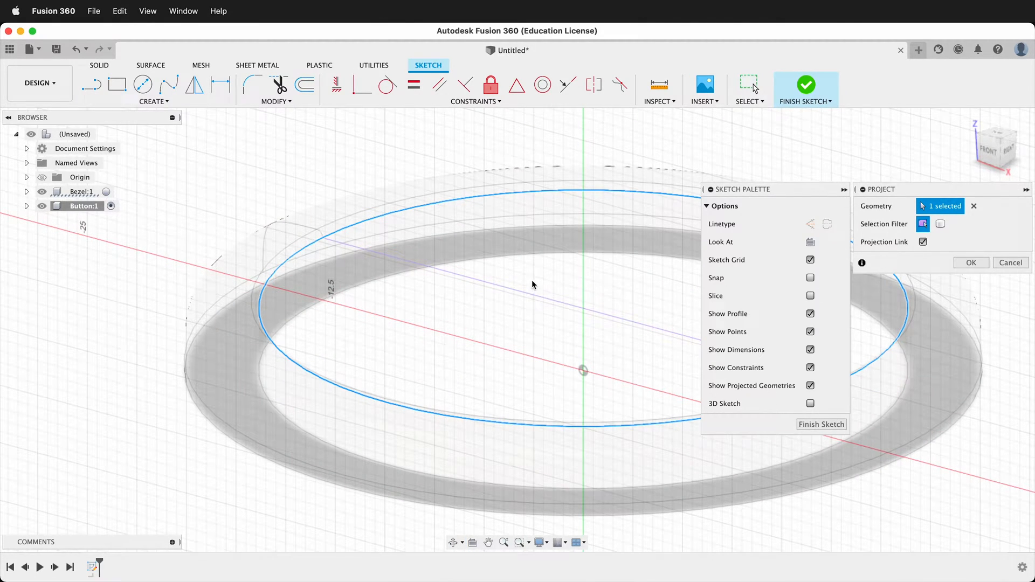
{"action": "left_click", "coordinate": [969, 262]}
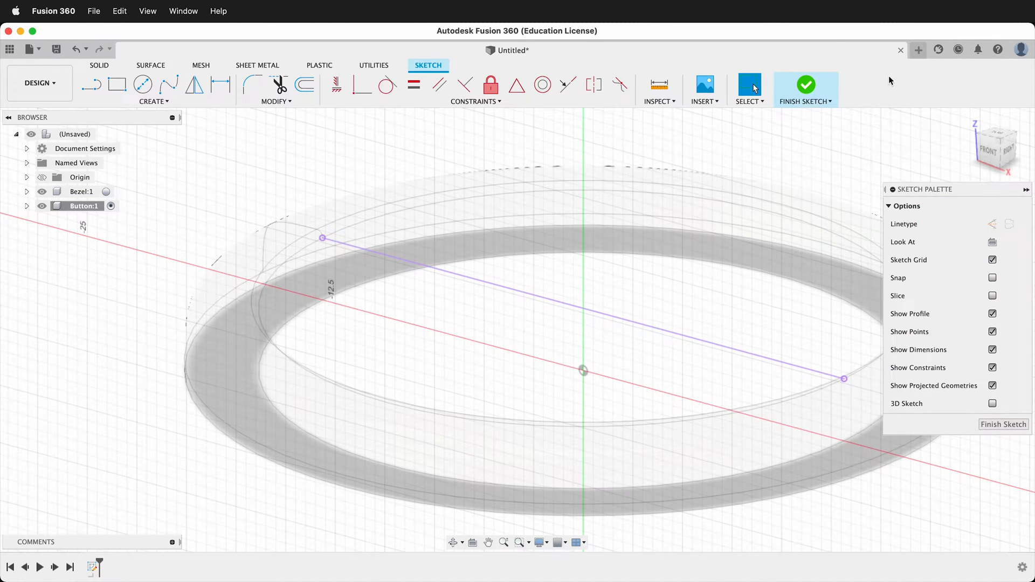
{"action": "left_click", "coordinate": [987, 146]}
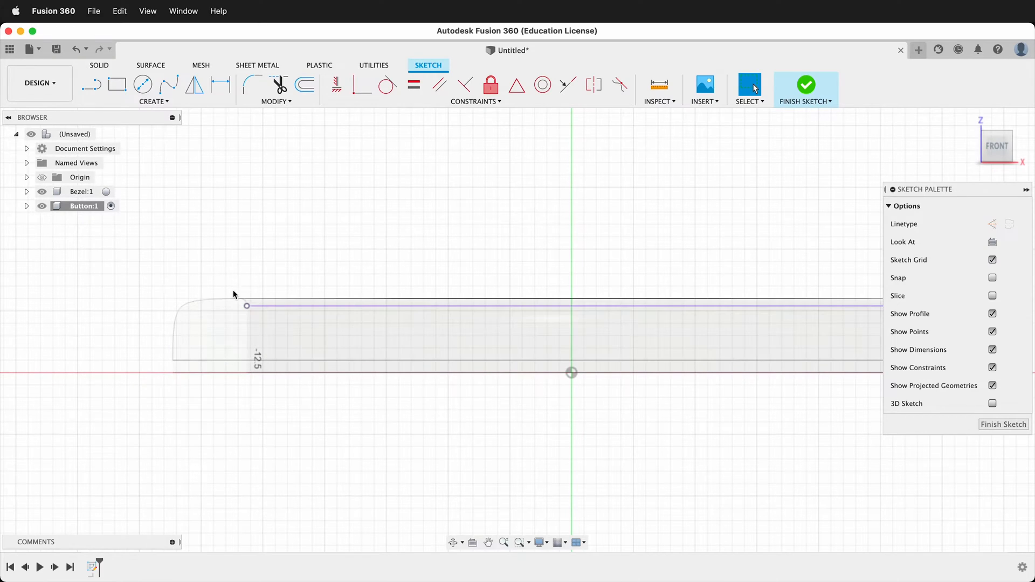
Step: Draw a 3.50 mm-tall centre rectangle on the projected line, centred on the vertical axis
{"action": "left_click", "coordinate": [42, 192]}
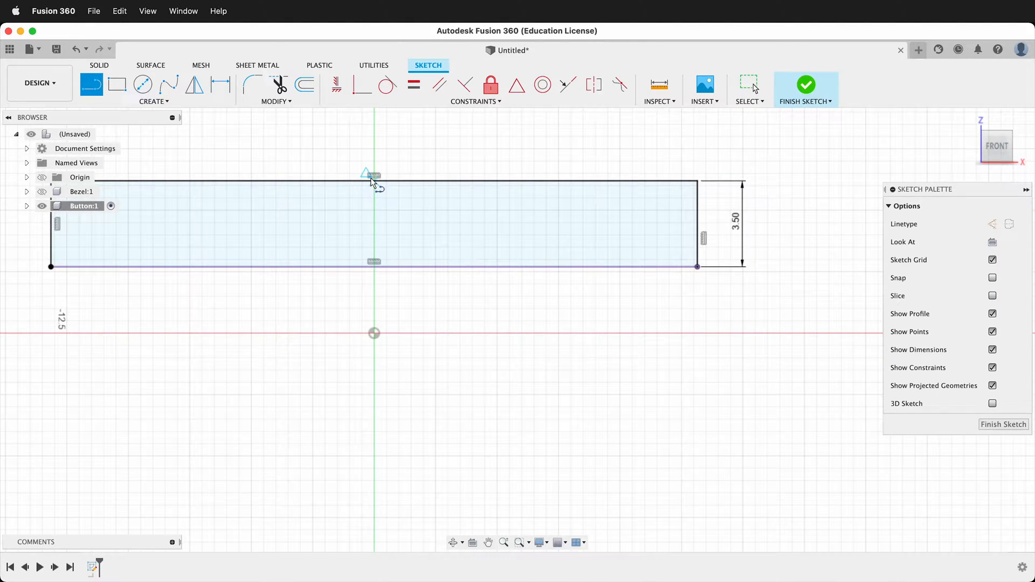
{"action": "left_click", "coordinate": [372, 266]}
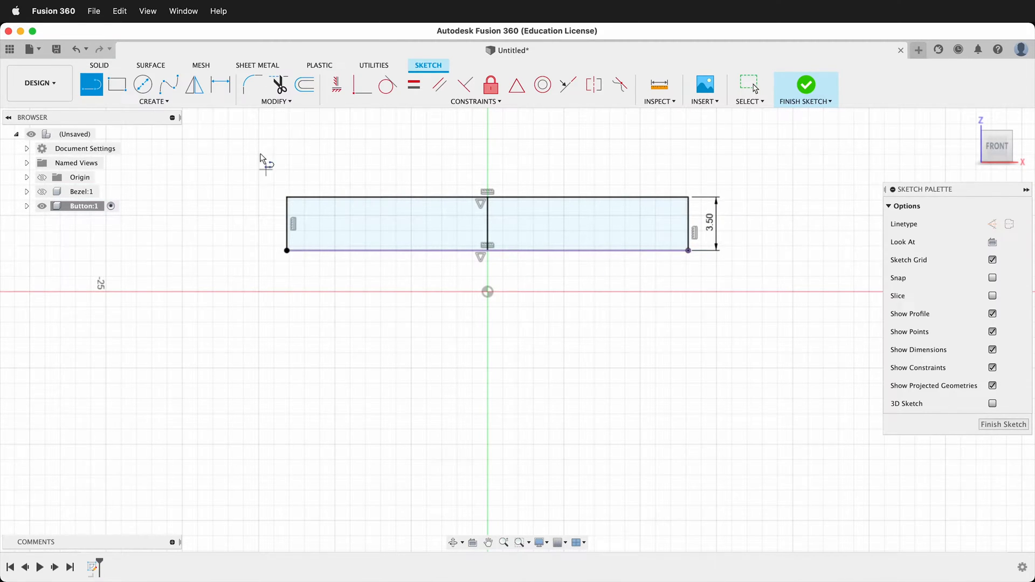
{"action": "scroll", "scroll_direction": "up", "scroll_amount": 3}
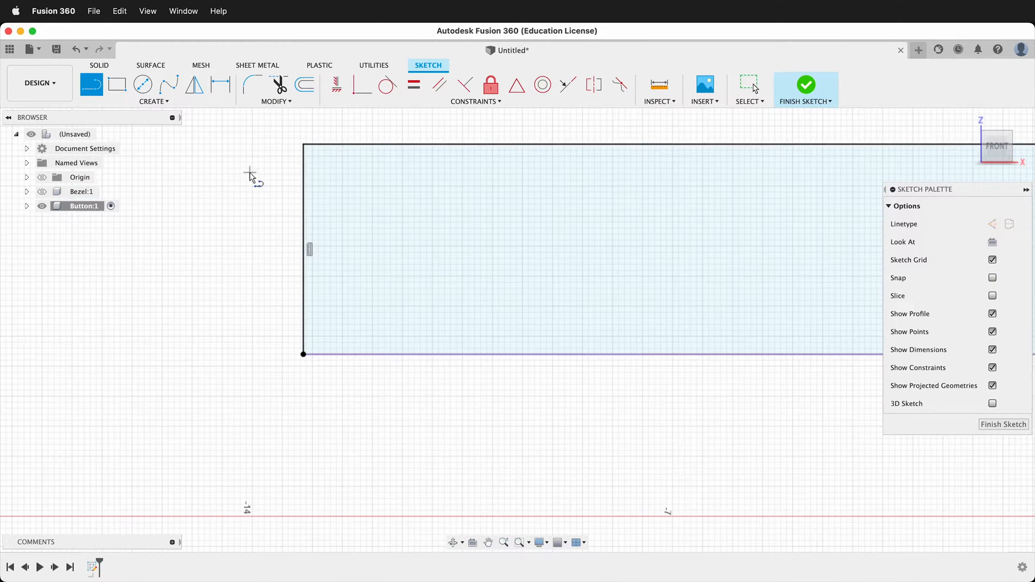
{"action": "mouse_move", "coordinate": [308, 147]}
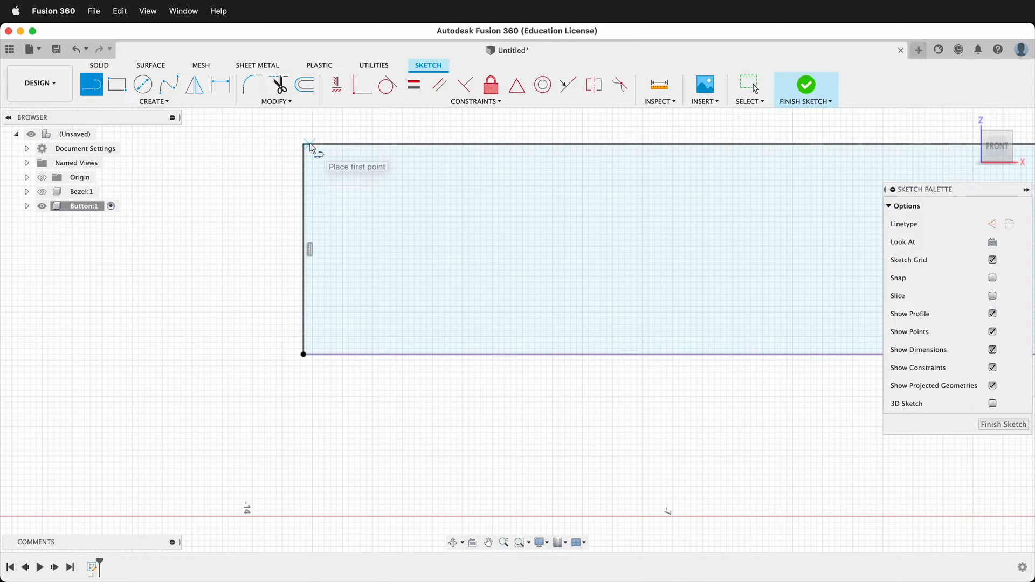
{"action": "mouse_move", "coordinate": [311, 357]}
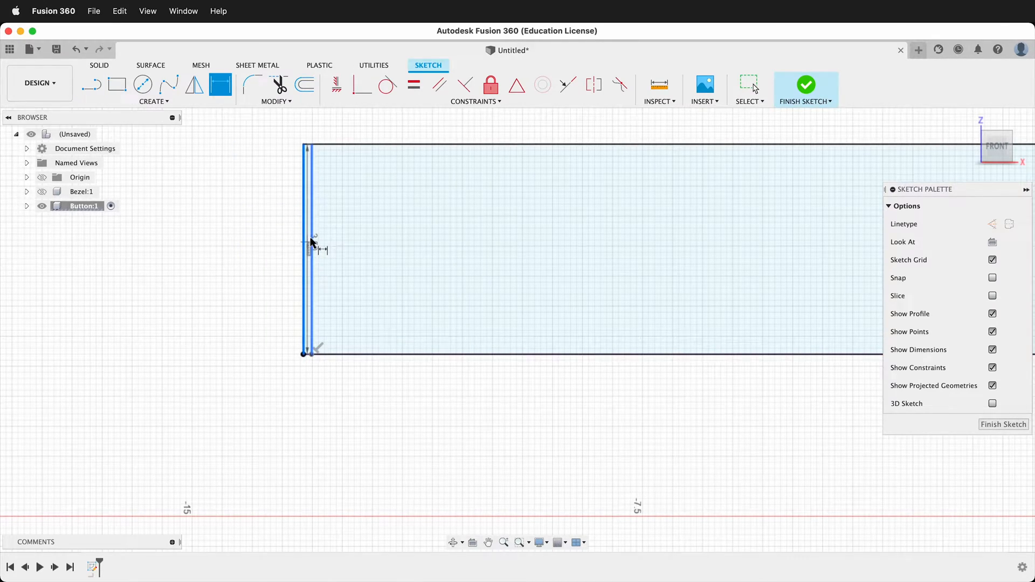
Step: Dimension the inner vertical line 0.10 mm in from the rectangle's left edge
{"action": "left_click", "coordinate": [310, 250]}
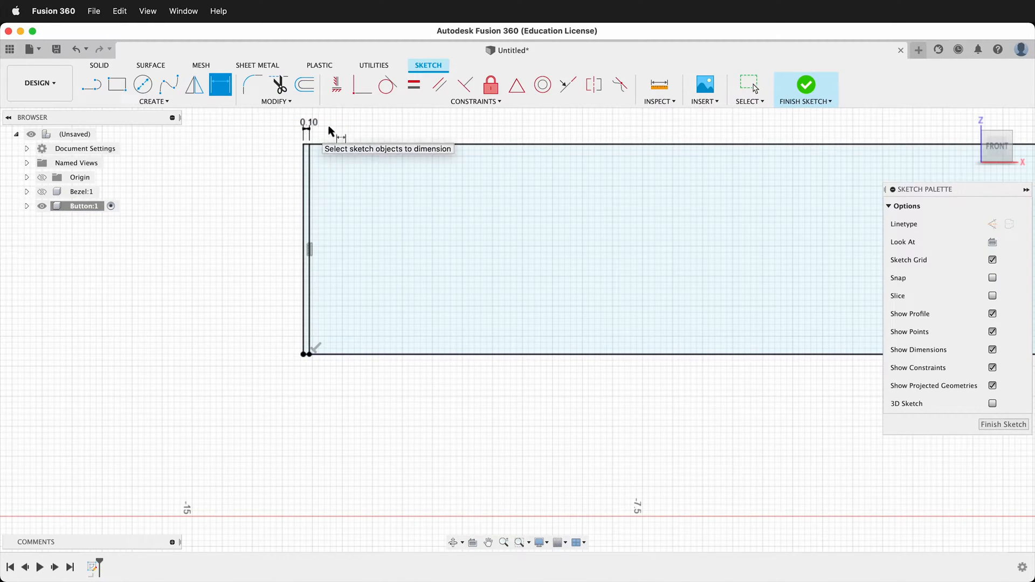
{"action": "mouse_move", "coordinate": [324, 164]}
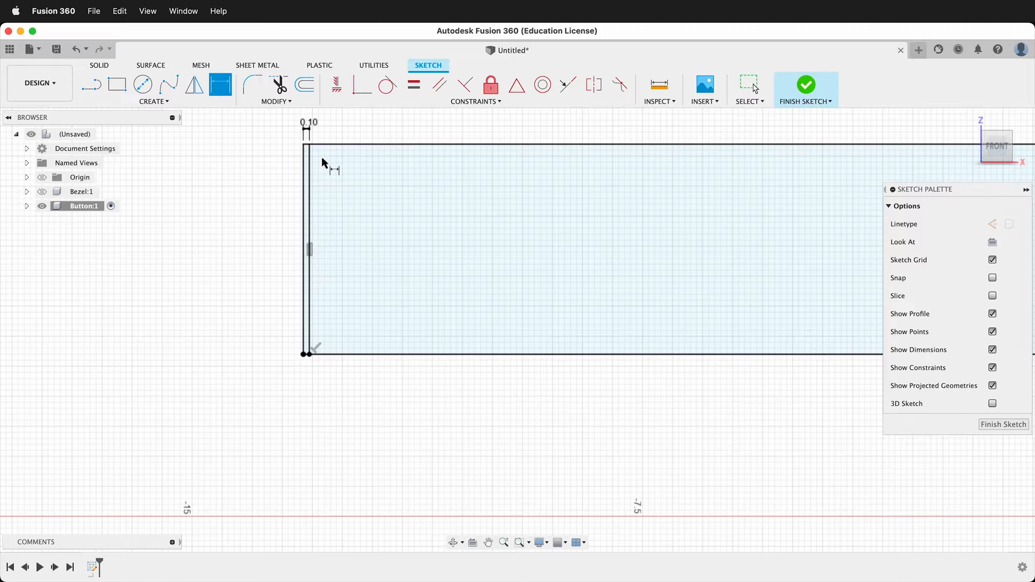
{"action": "mouse_move", "coordinate": [289, 220]}
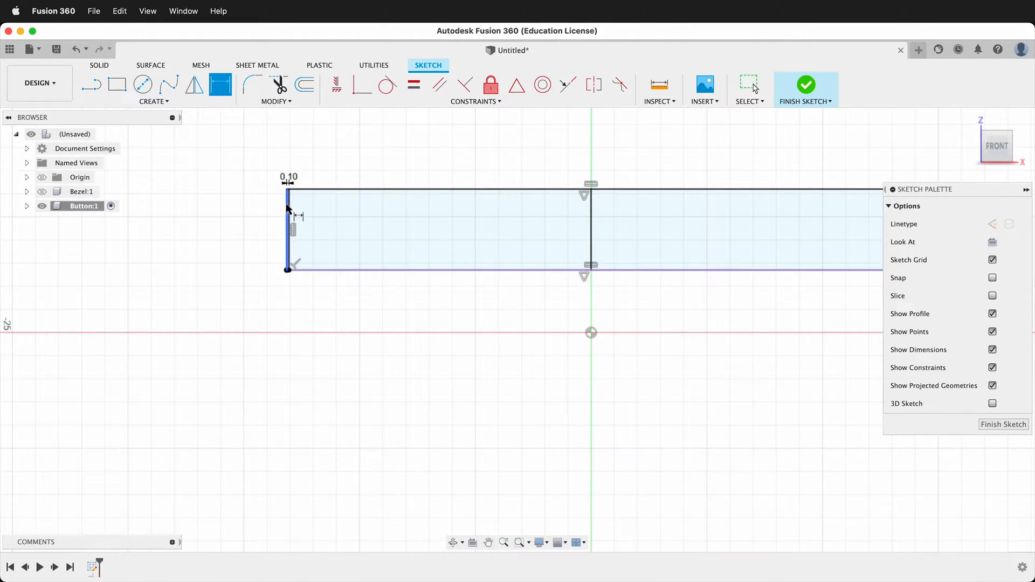
{"action": "mouse_move", "coordinate": [454, 253]}
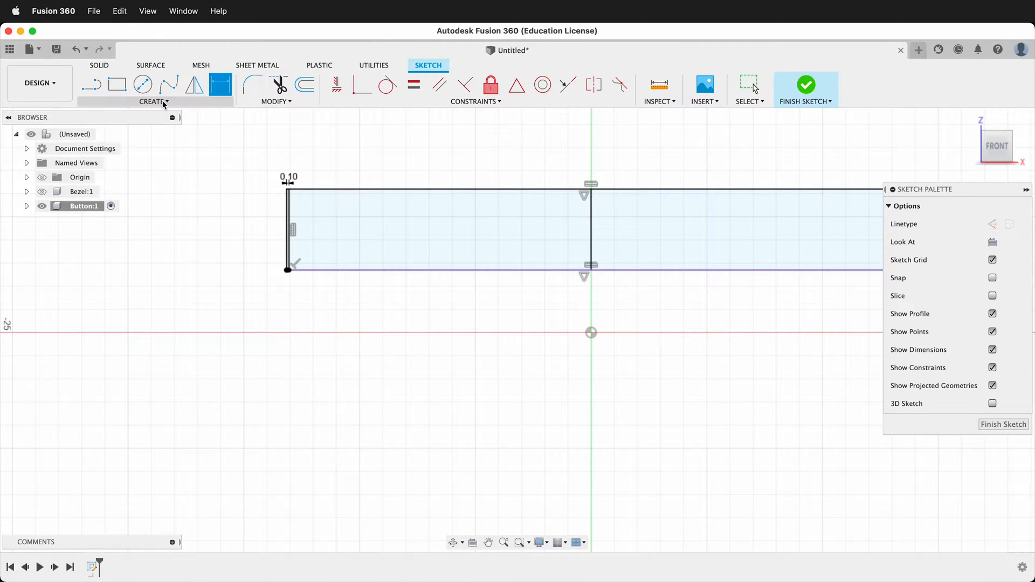
{"action": "left_click", "coordinate": [154, 102]}
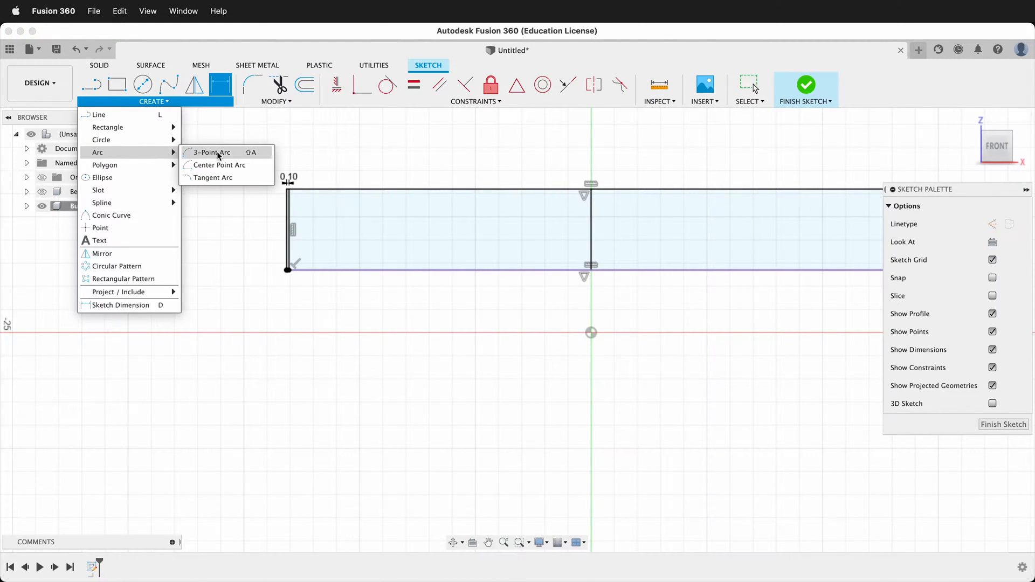
Step: Draw a 3-point arc from the inner line at 2.00 mm height to the top centre, then finish the sketch
{"action": "left_click", "coordinate": [211, 152]}
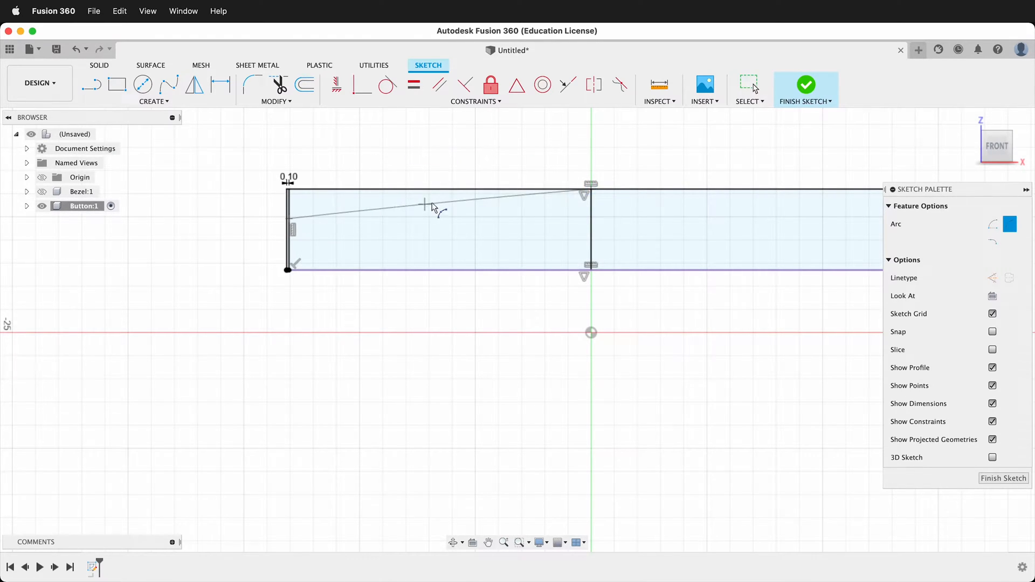
{"action": "mouse_move", "coordinate": [551, 170]}
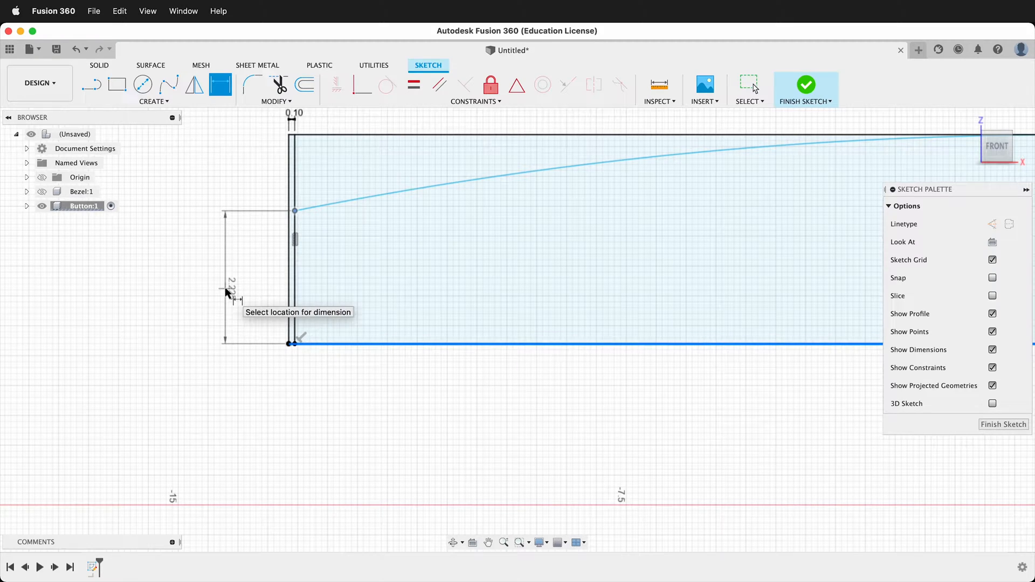
{"action": "left_click", "coordinate": [232, 289]}
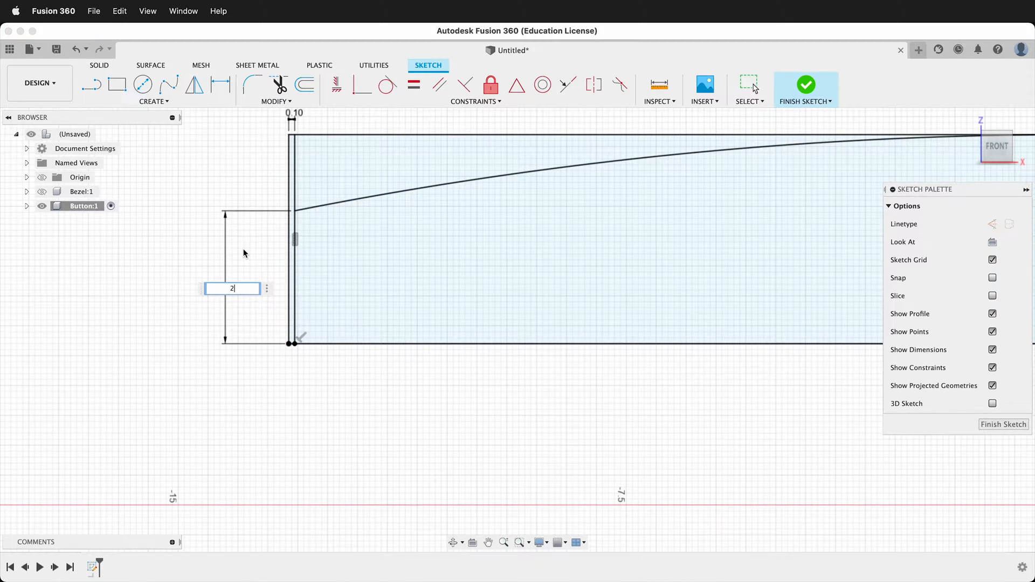
{"action": "key", "text": "Return"}
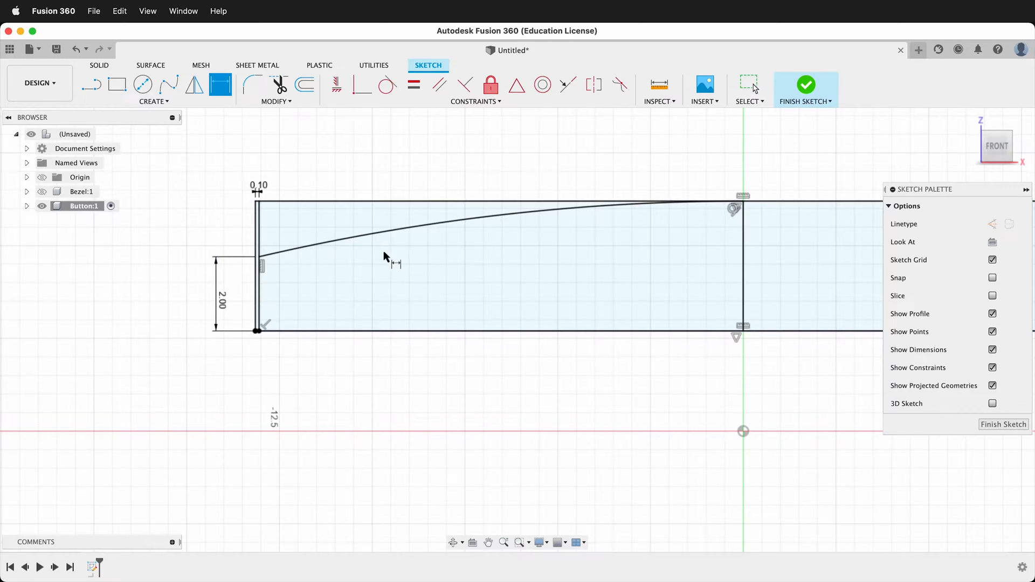
{"action": "mouse_move", "coordinate": [301, 272]}
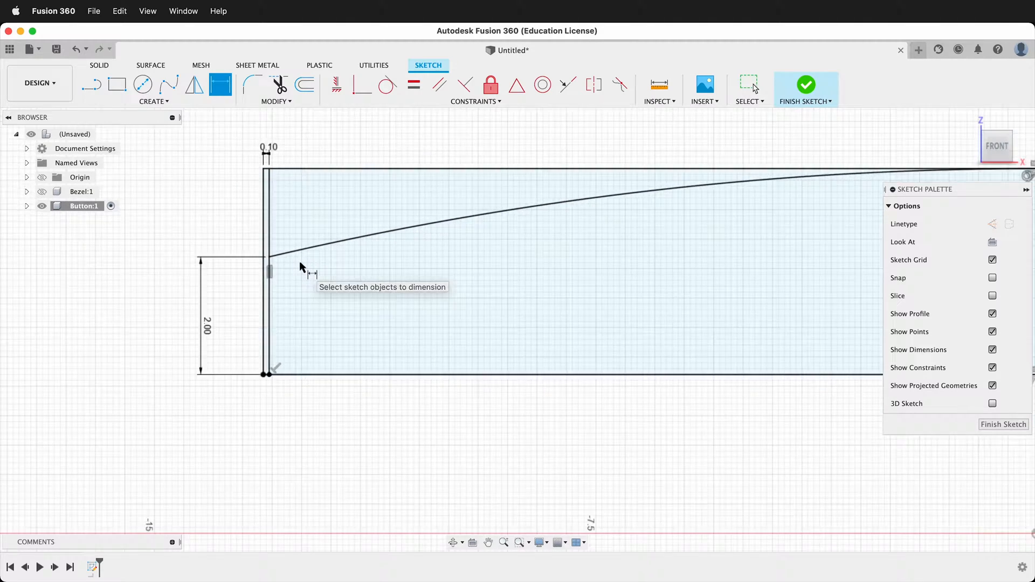
{"action": "left_click", "coordinate": [804, 84]}
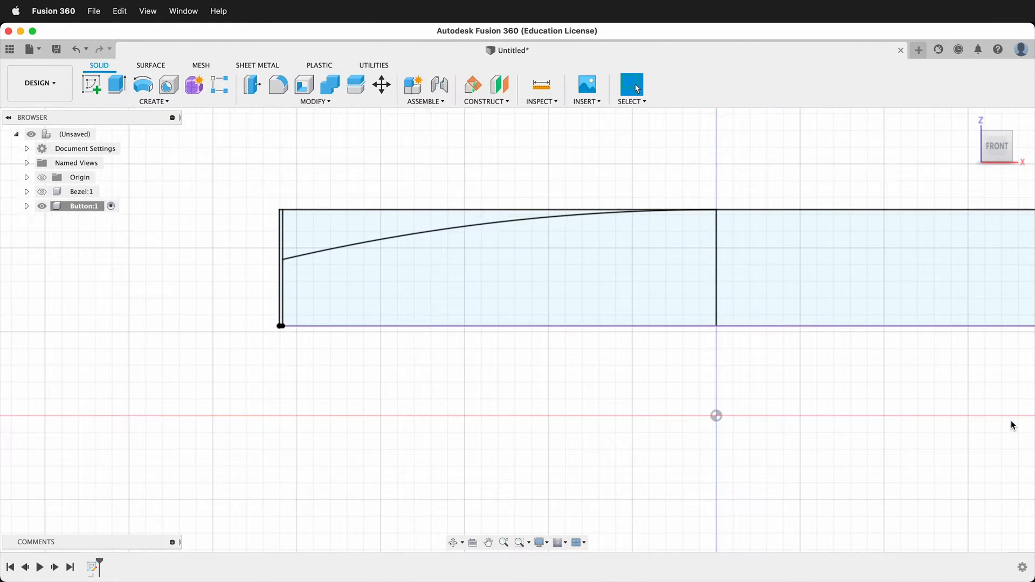
Step: Revolve the arched profile 360 degrees about the vertical axis into a solid domed disc
{"action": "left_click", "coordinate": [143, 84]}
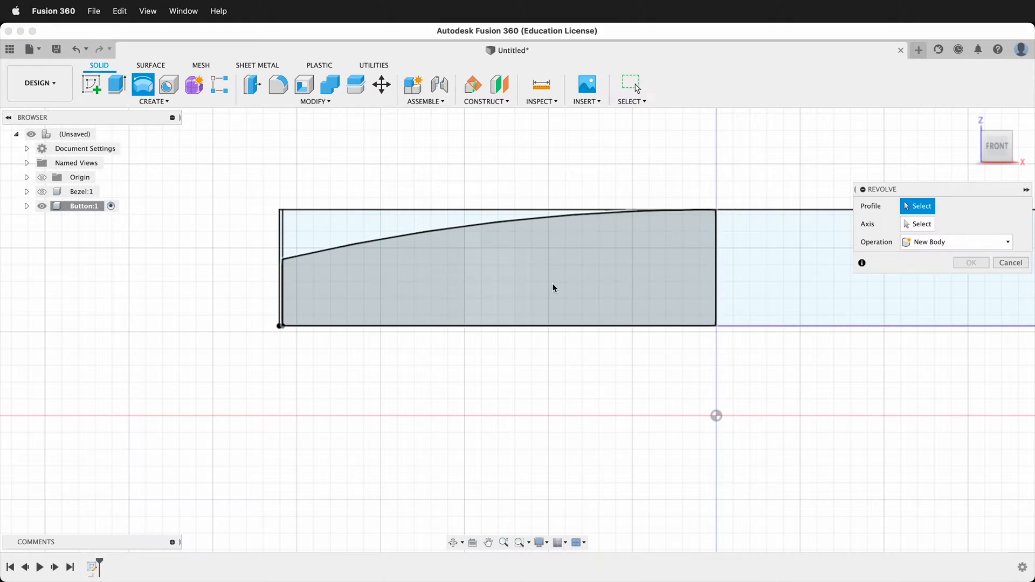
{"action": "left_click", "coordinate": [554, 288]}
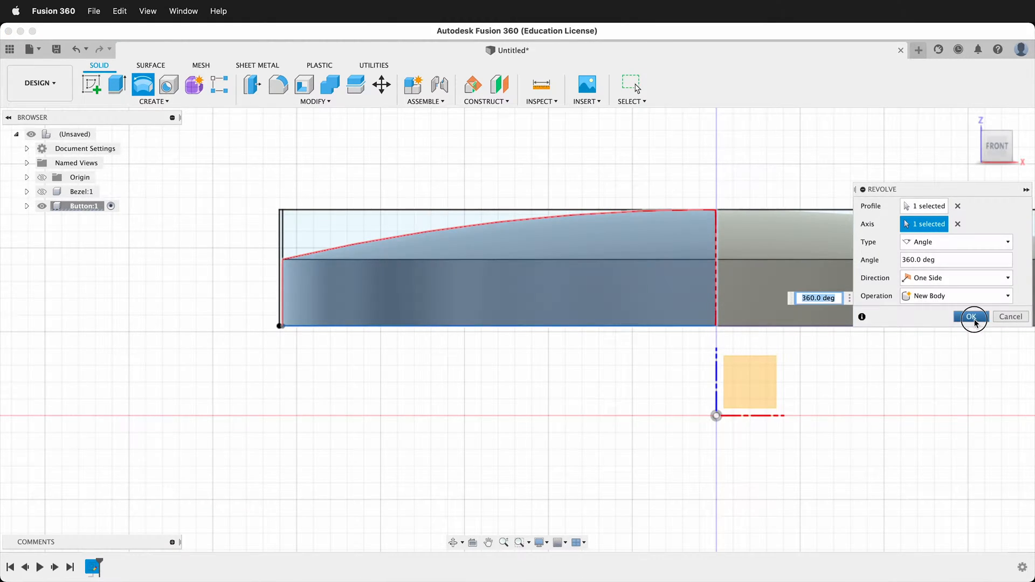
{"action": "left_click", "coordinate": [970, 316]}
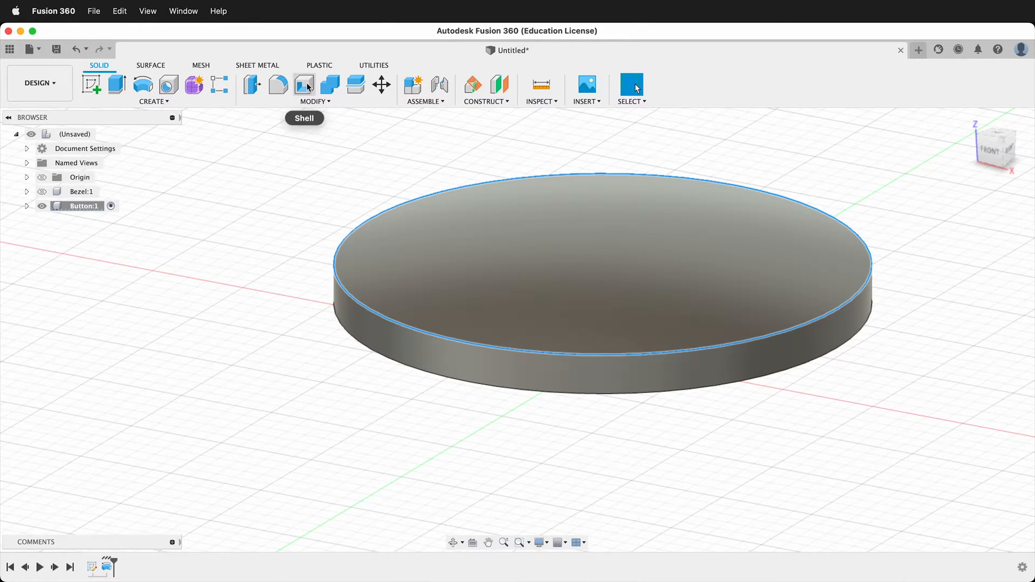
Step: Fillet the disc's top edge with a 1 mm curvature-continuous fillet
{"action": "left_click", "coordinate": [277, 84]}
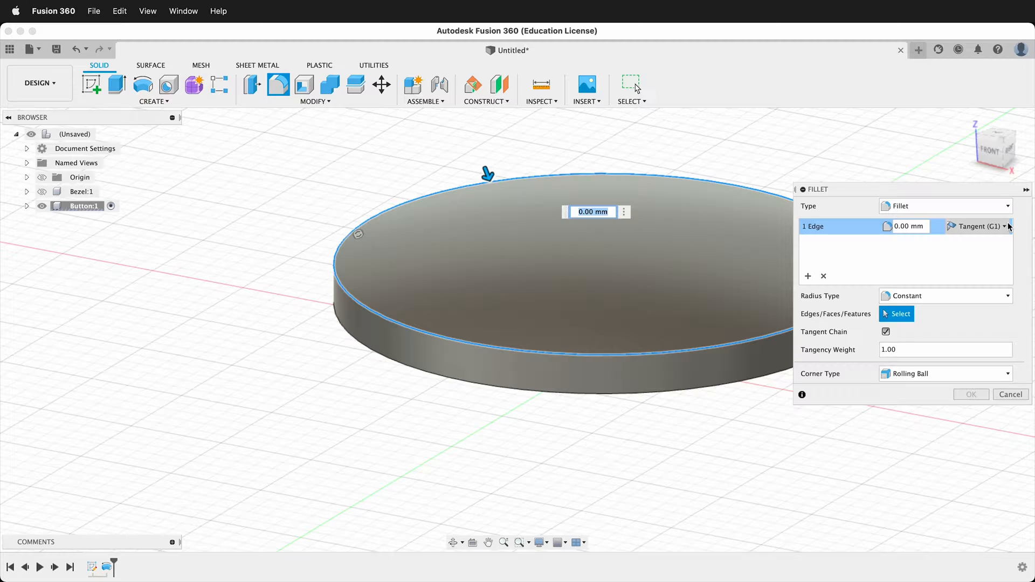
{"action": "left_click", "coordinate": [981, 226]}
{"action": "type", "text": "1"}
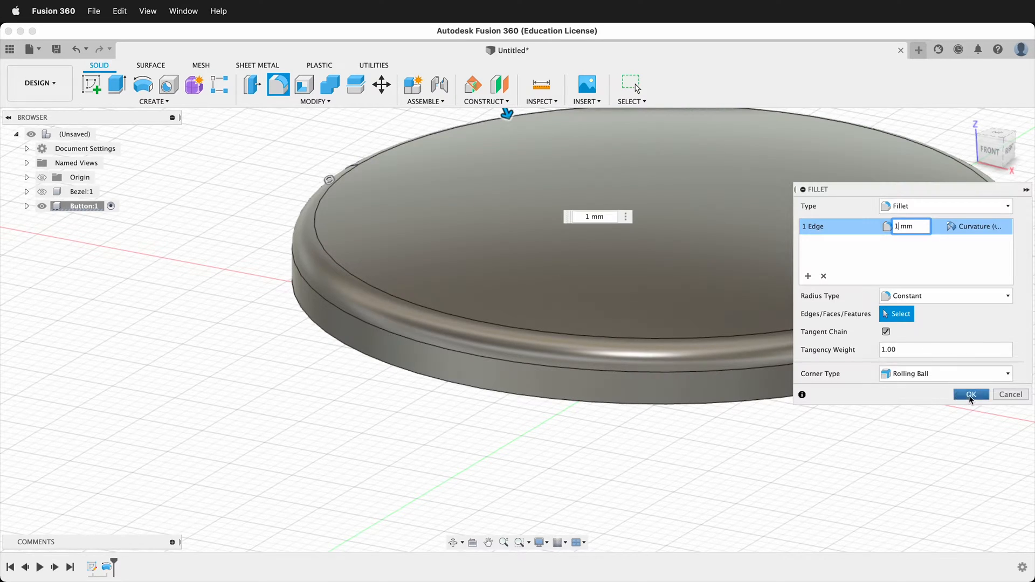
{"action": "left_click", "coordinate": [971, 395]}
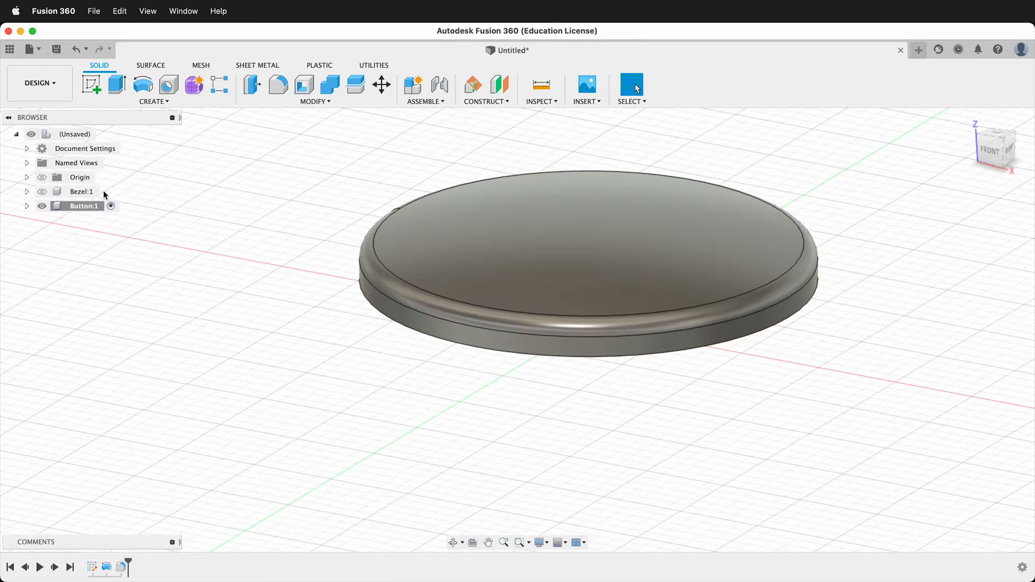
{"action": "scroll", "scroll_direction": "up", "scroll_amount": 3}
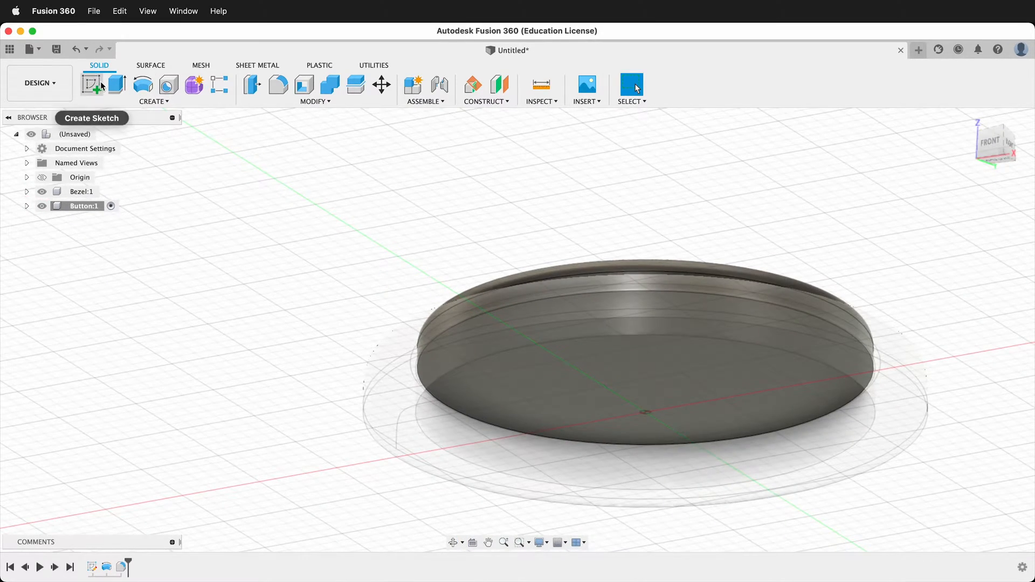
Step: Extrude the button profile To Object up to the bezel face with a Join operation
{"action": "left_click", "coordinate": [116, 84]}
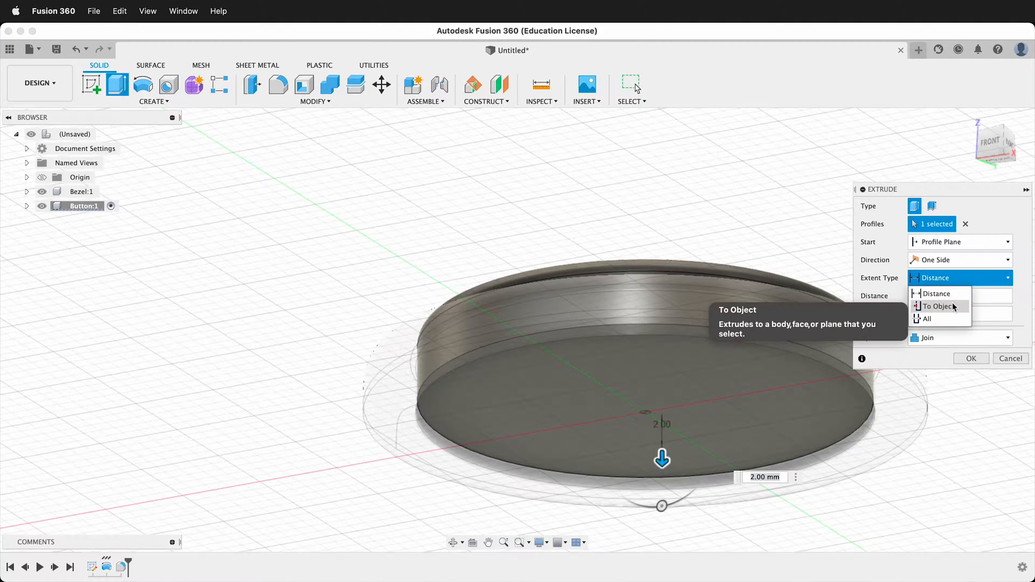
{"action": "left_click", "coordinate": [936, 305]}
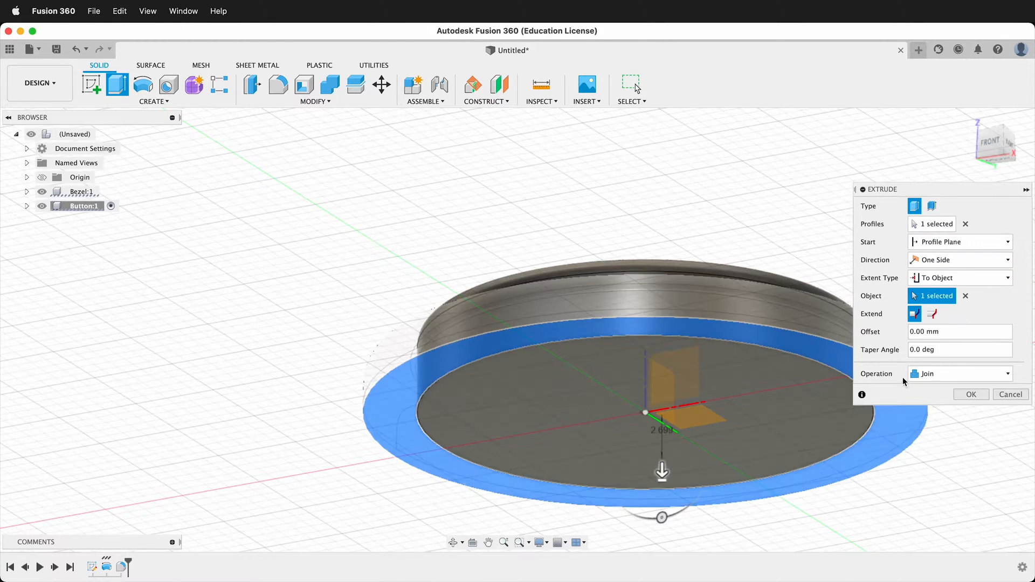
{"action": "left_click", "coordinate": [970, 395]}
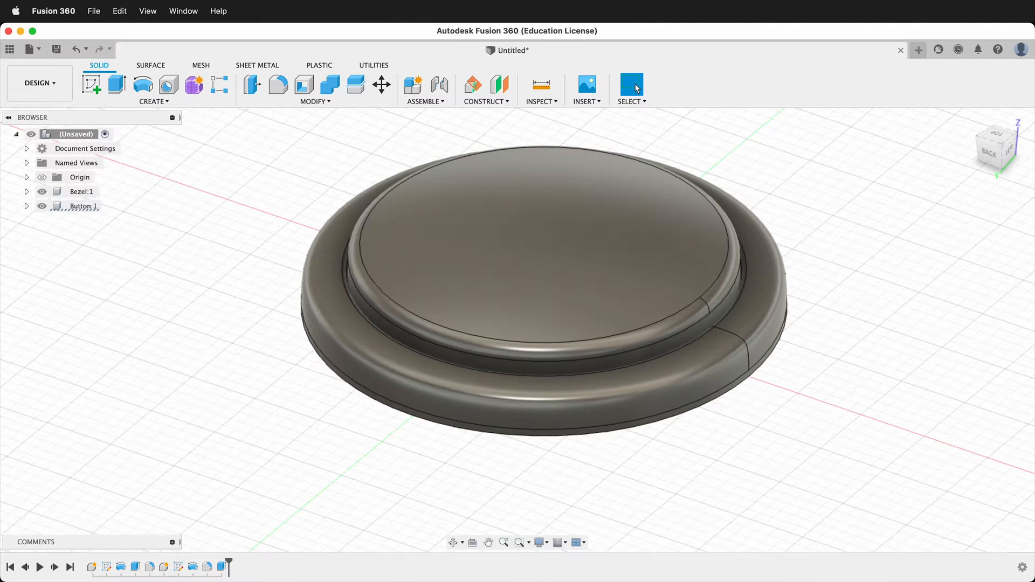
Step: Reopen the button's profile sketch and add an arc across its top
{"action": "right_click", "coordinate": [529, 252]}
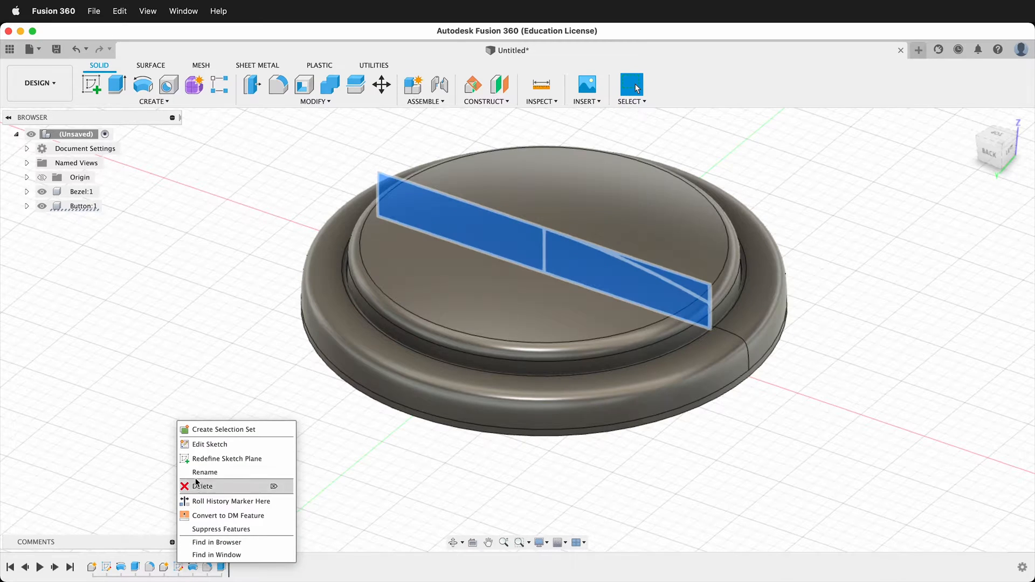
{"action": "left_click", "coordinate": [209, 444]}
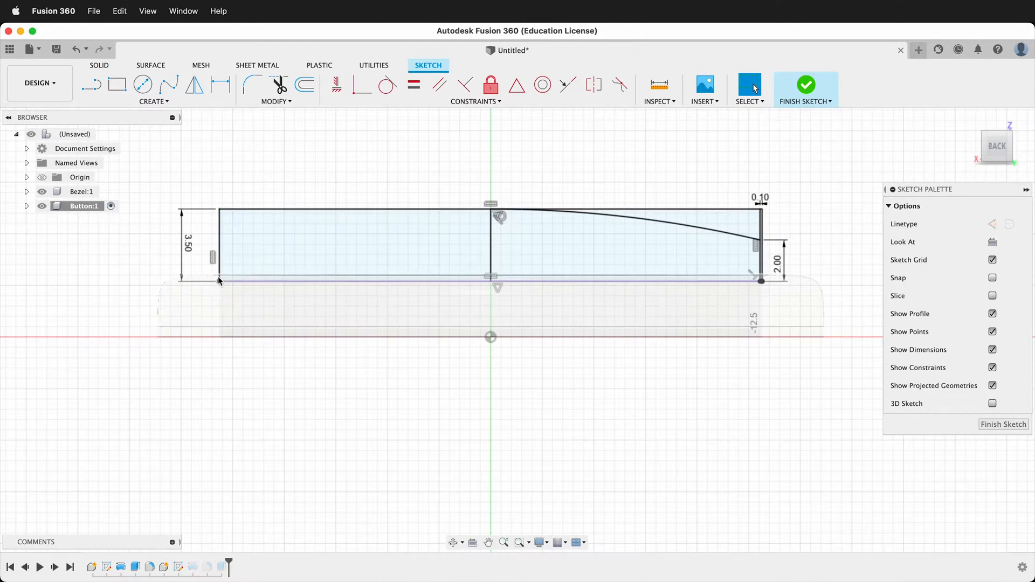
{"action": "left_click", "coordinate": [507, 243]}
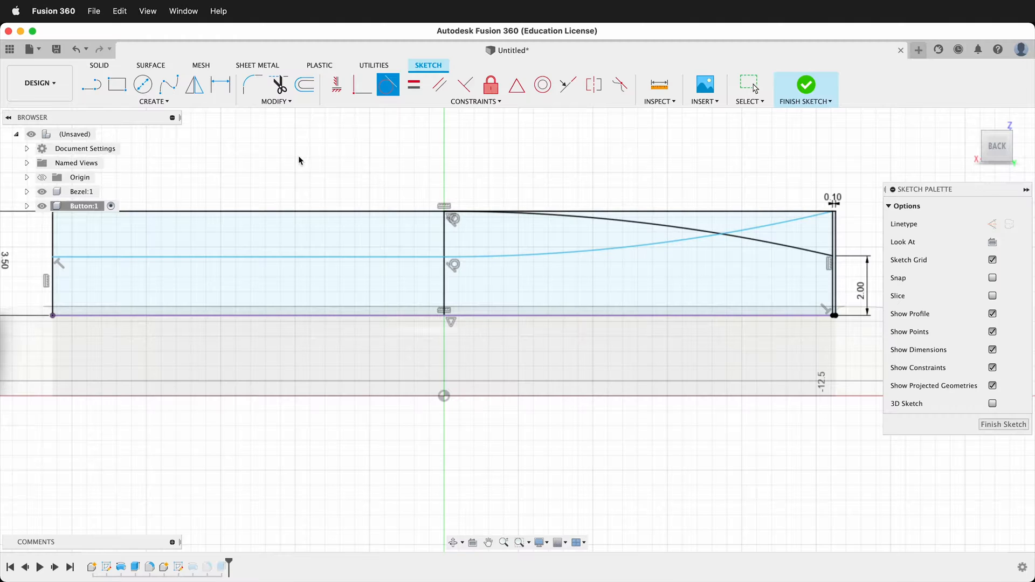
{"action": "mouse_move", "coordinate": [992, 224]}
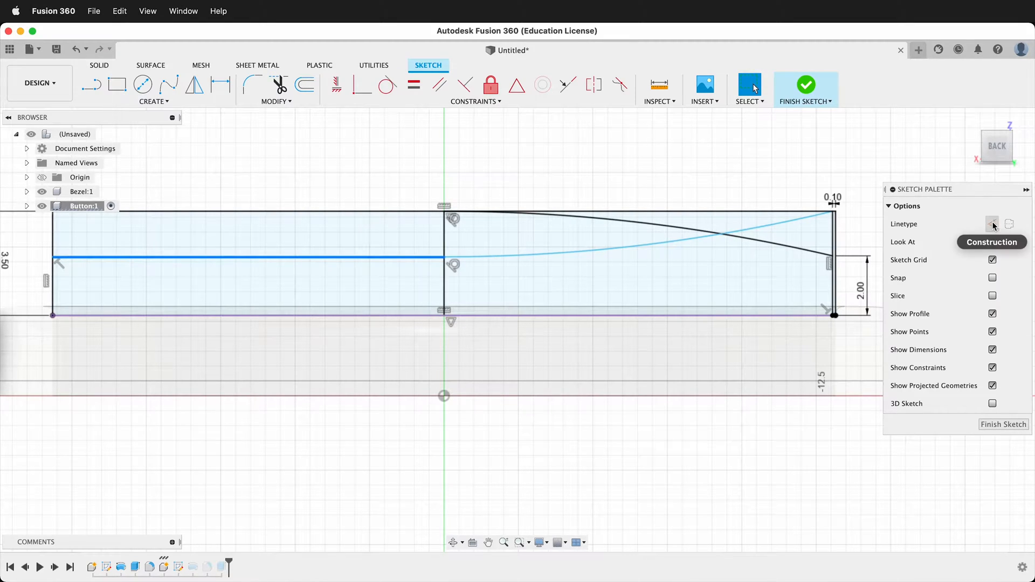
Step: Make the horizontal line construction geometry and add a dimension to the sketch
{"action": "left_click", "coordinate": [993, 224]}
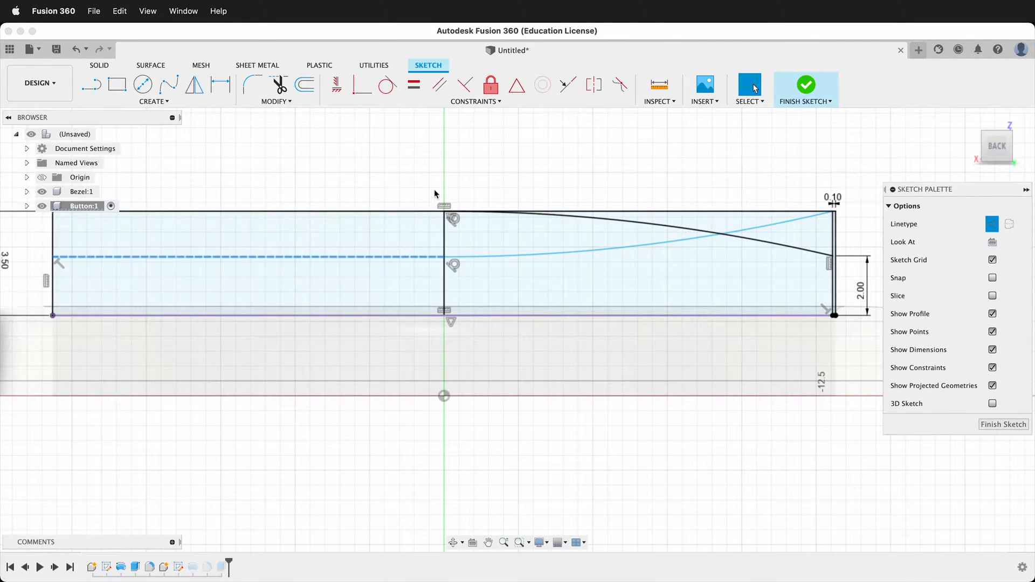
{"action": "left_click", "coordinate": [220, 84]}
{"action": "type", "text": "1"}
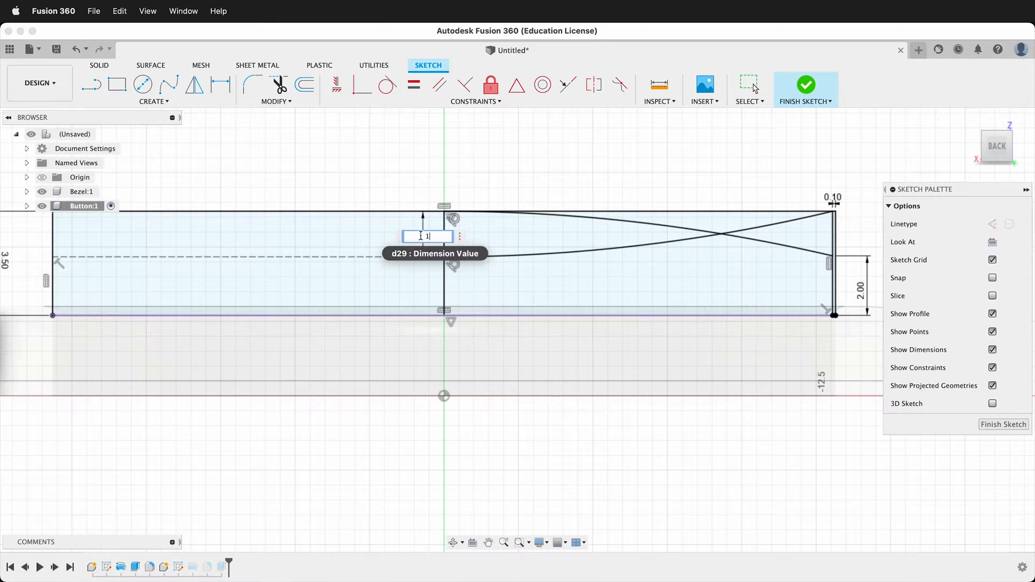
{"action": "key", "text": "Return"}
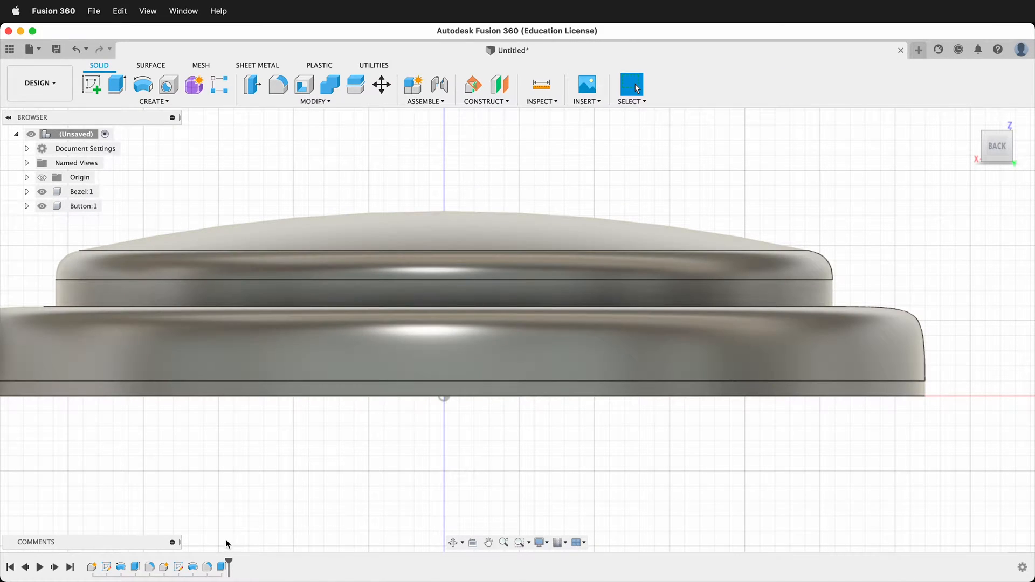
Step: Edit the button's Revolve to use the profile region beneath the new curved line
{"action": "right_click", "coordinate": [429, 237]}
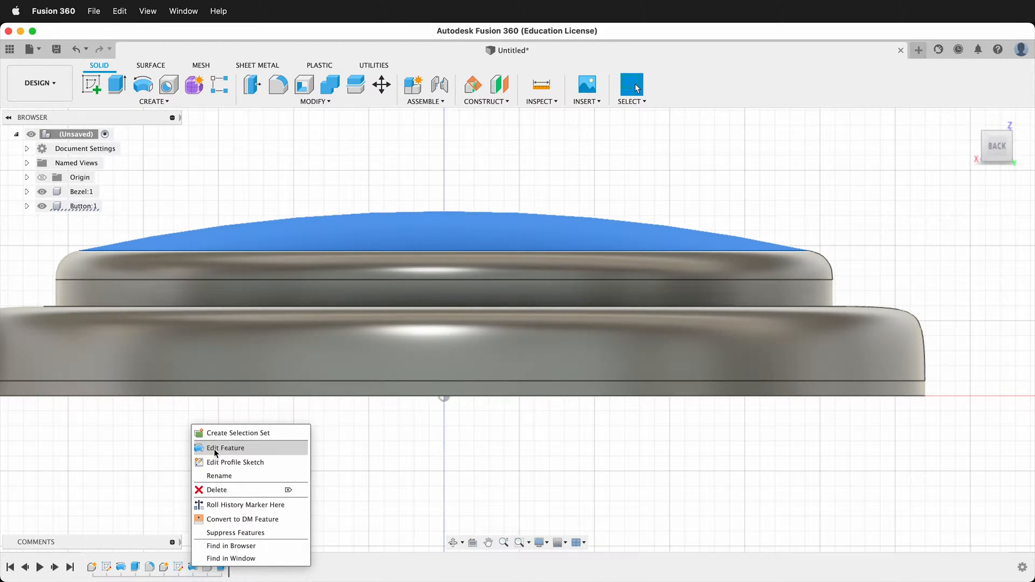
{"action": "left_click", "coordinate": [225, 448]}
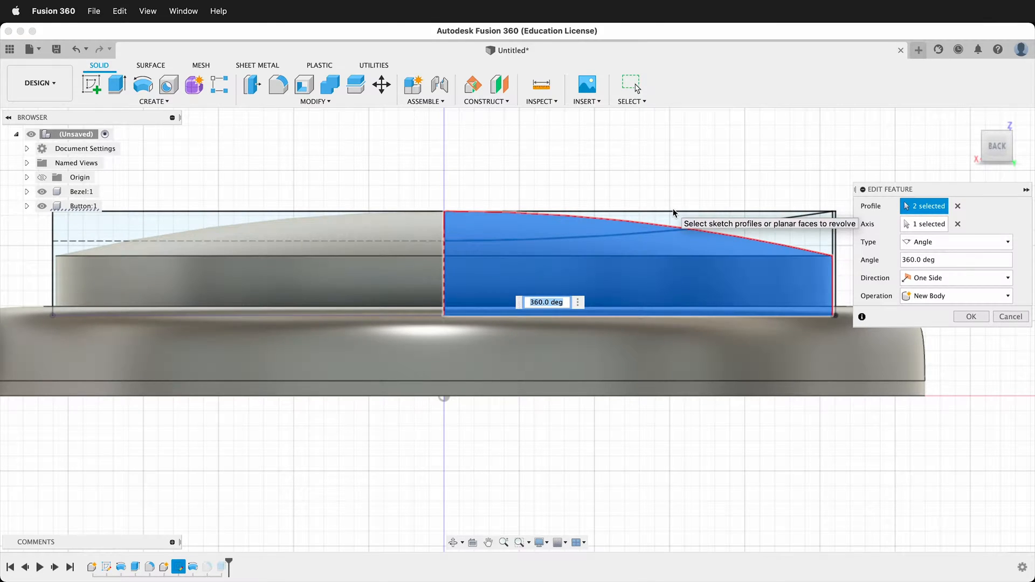
{"action": "mouse_move", "coordinate": [548, 237]}
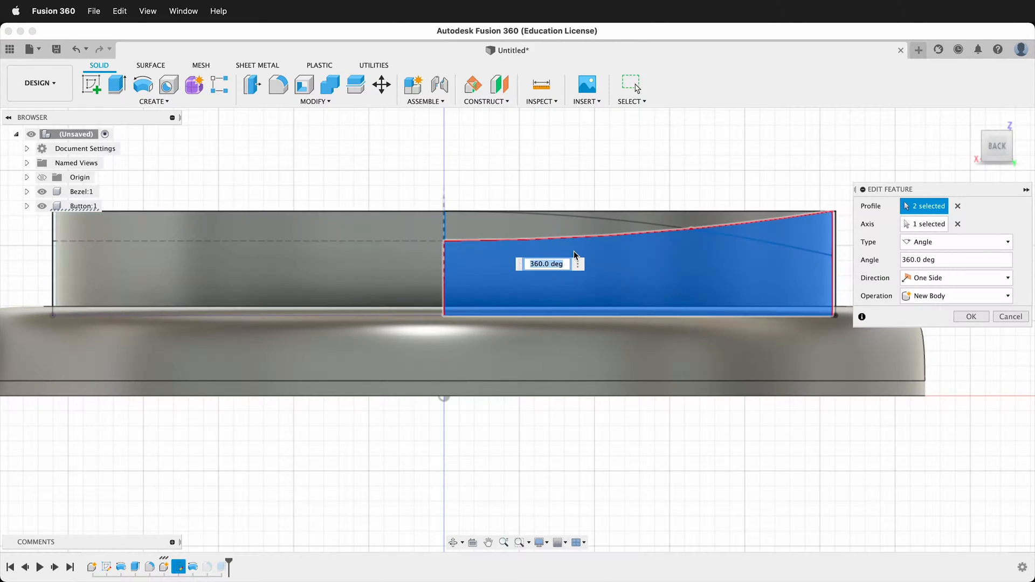
{"action": "mouse_move", "coordinate": [756, 274]}
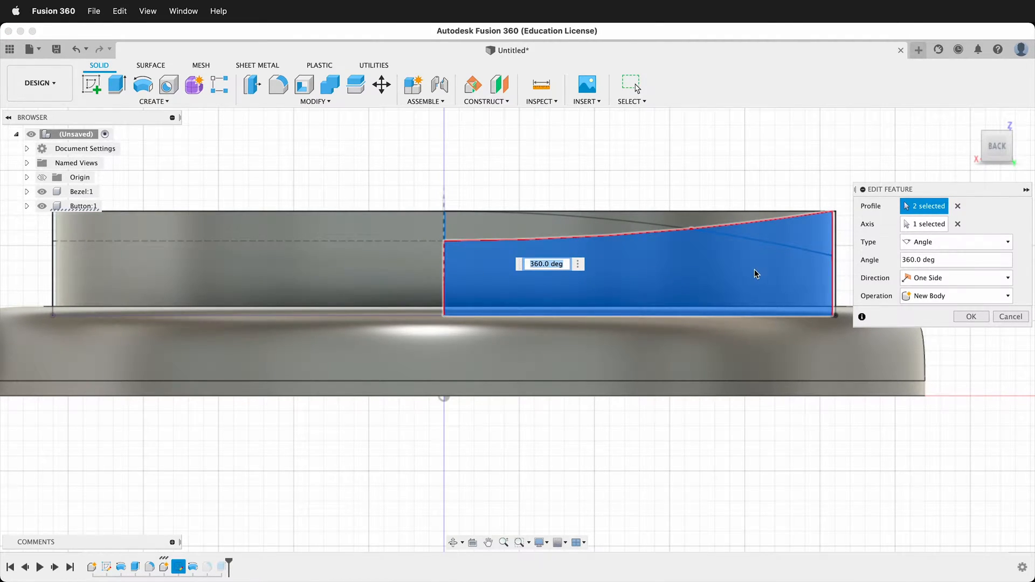
{"action": "left_click", "coordinate": [971, 316]}
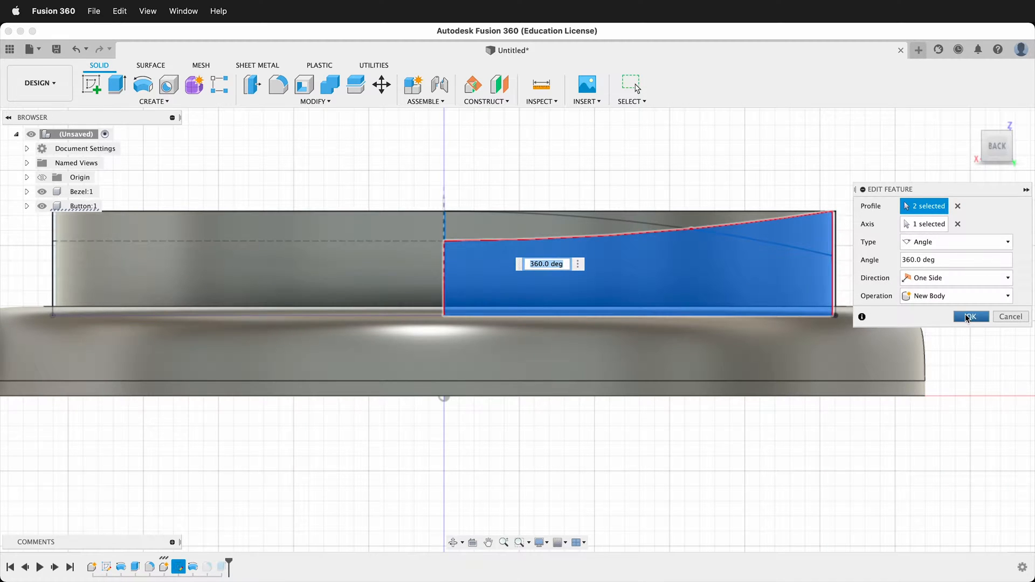
{"action": "left_click", "coordinate": [970, 316]}
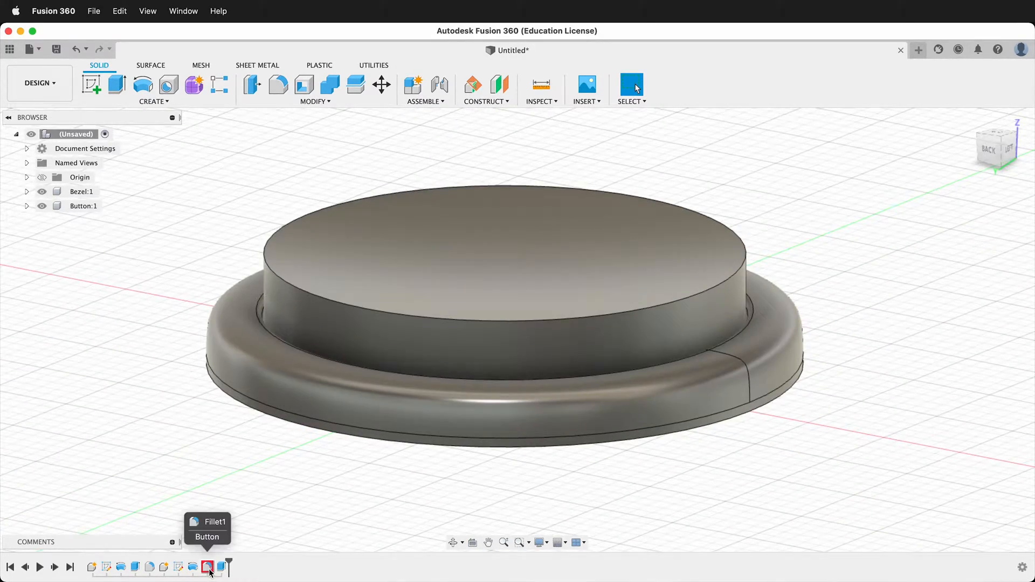
Step: Edit Fillet1 to restore the 1 mm fillet on the button's top edge
{"action": "right_click", "coordinate": [207, 567]}
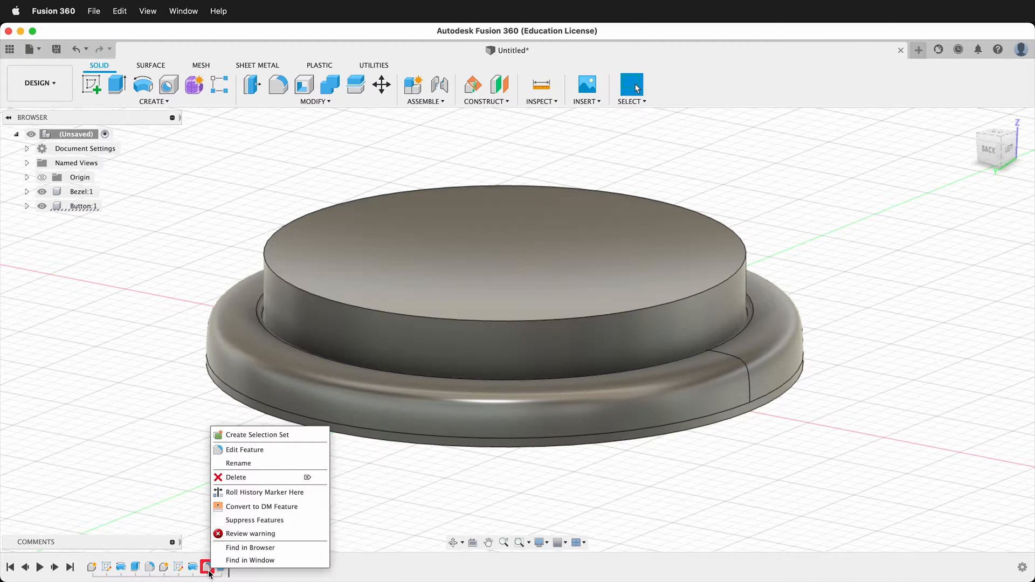
{"action": "left_click", "coordinate": [245, 449]}
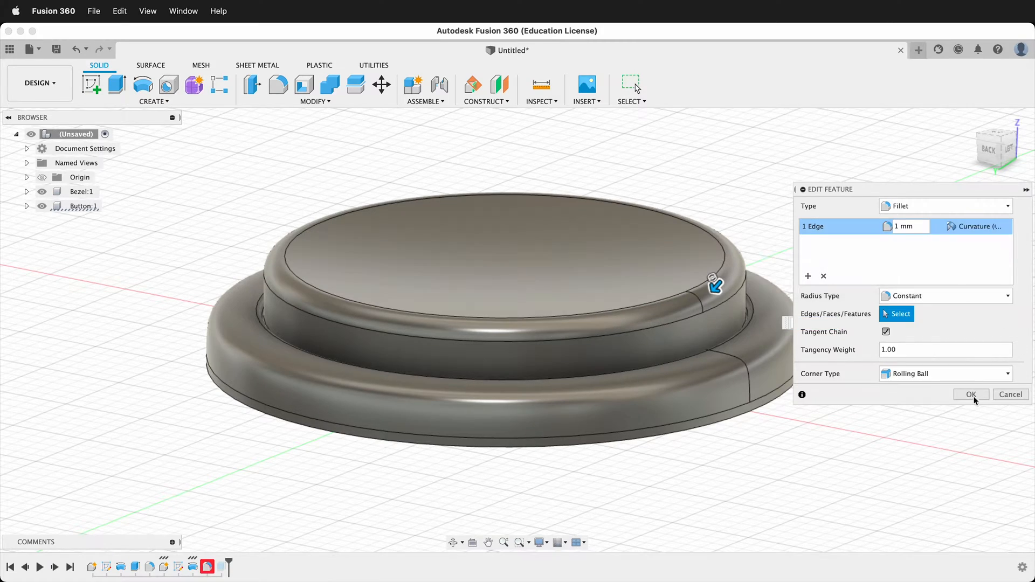
{"action": "left_click", "coordinate": [971, 395]}
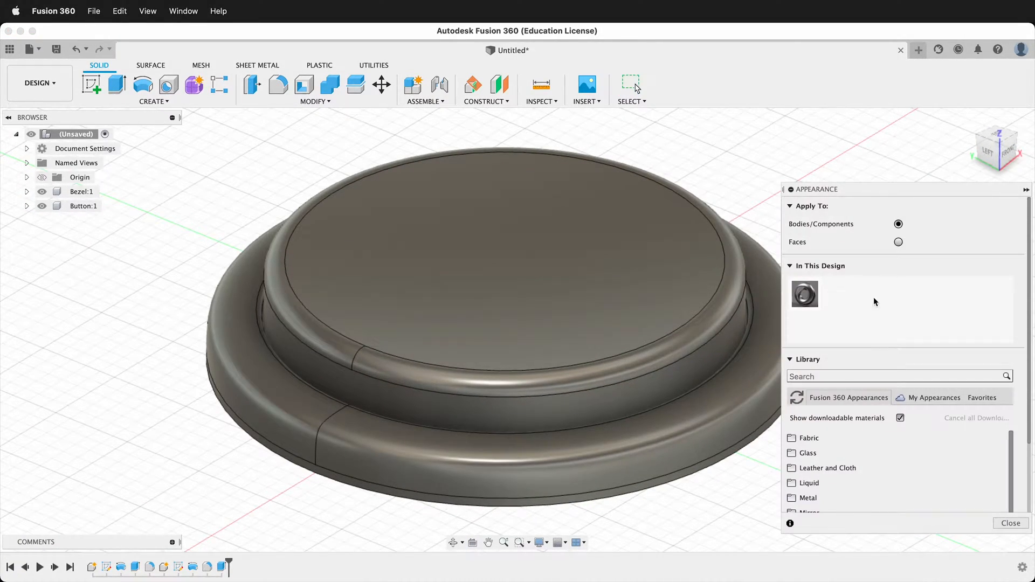
Step: Search the appearance library for 'plastic'
{"action": "left_click", "coordinate": [898, 375]}
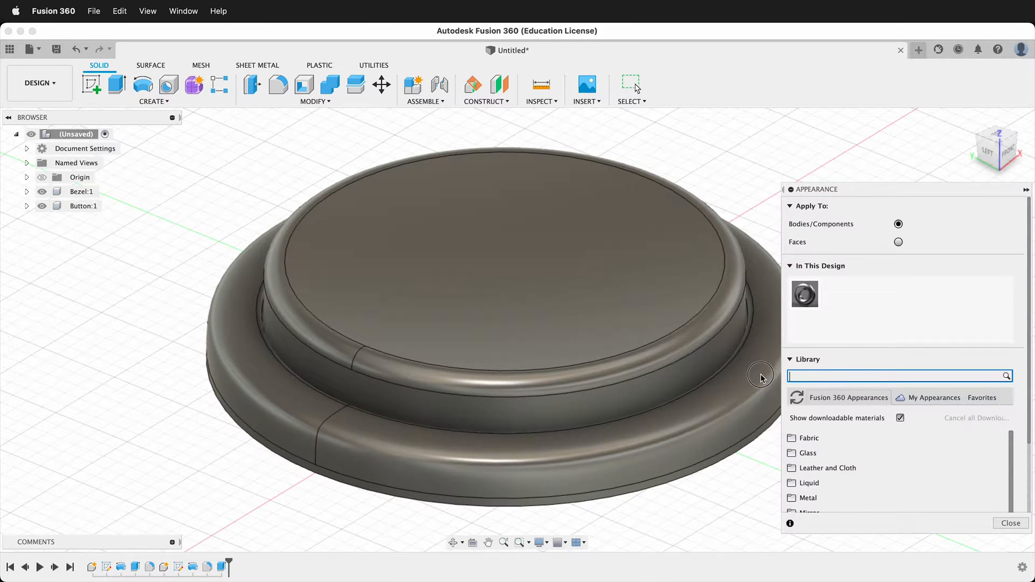
{"action": "type", "text": "plastic"}
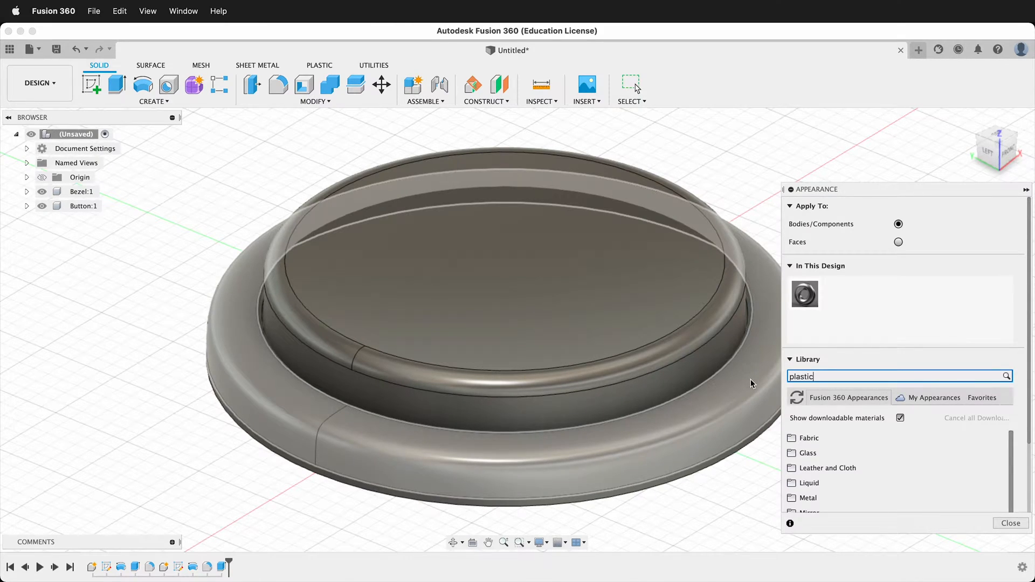